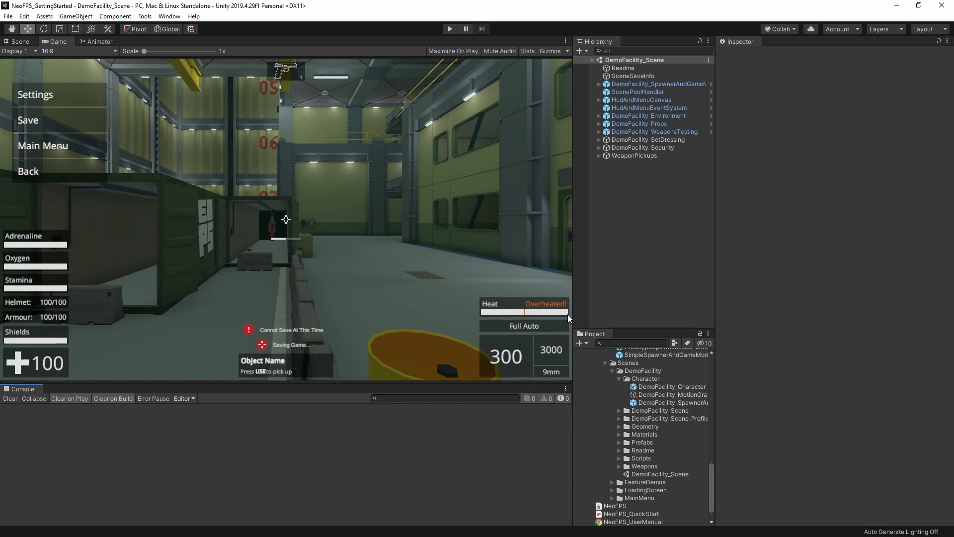
mouse_move(637, 298)
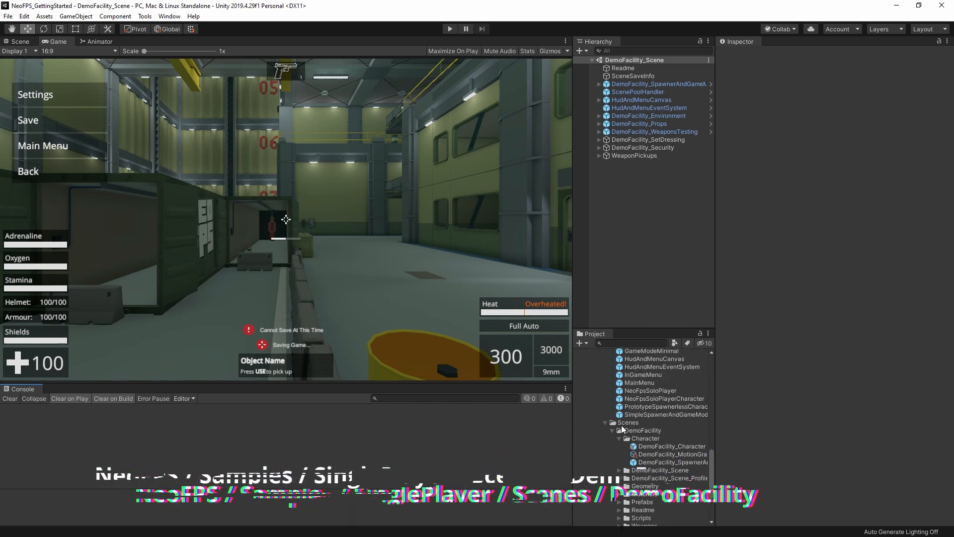
Read the demo Readme, highlight the character asset and FirearmsTesting group, and inspect FirearmsTesting
scroll("down", 3)
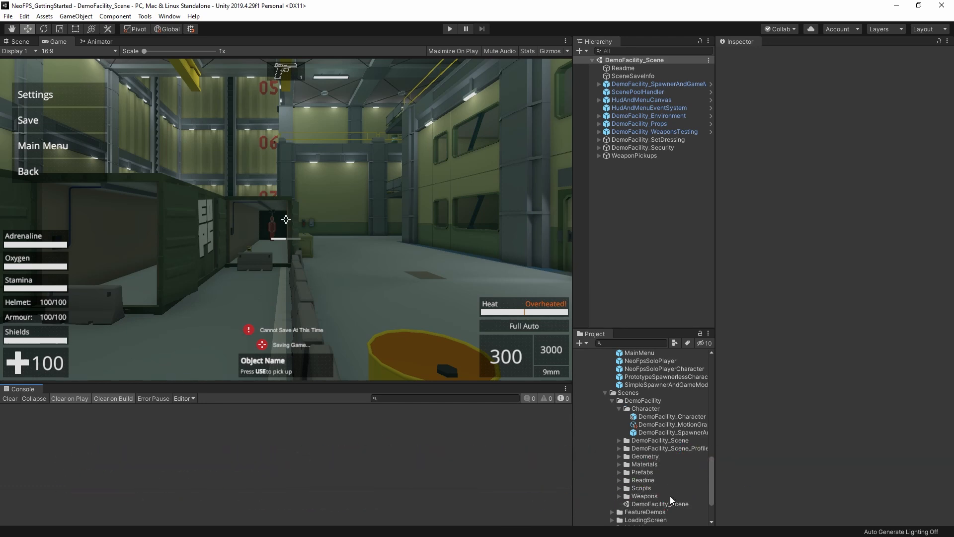
mouse_move(550, 271)
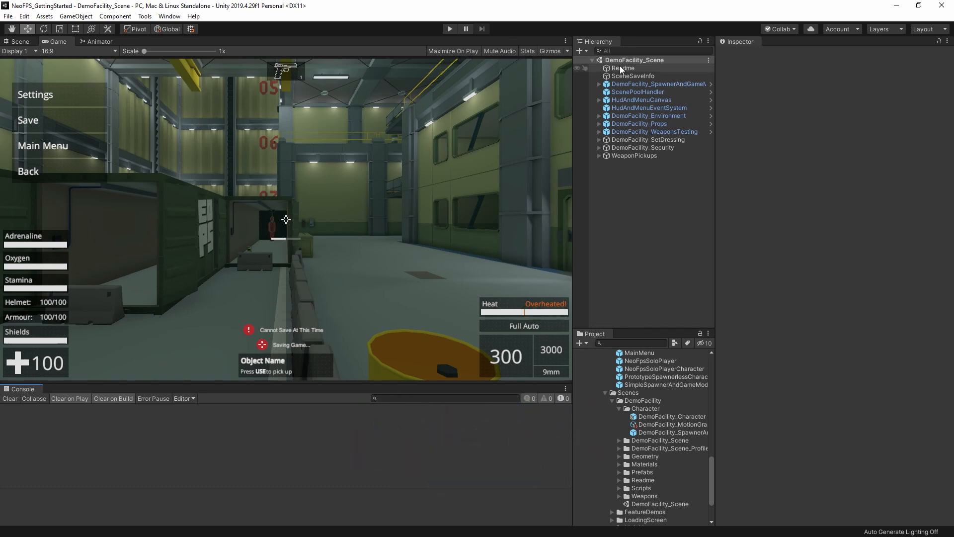
left_click(623, 68)
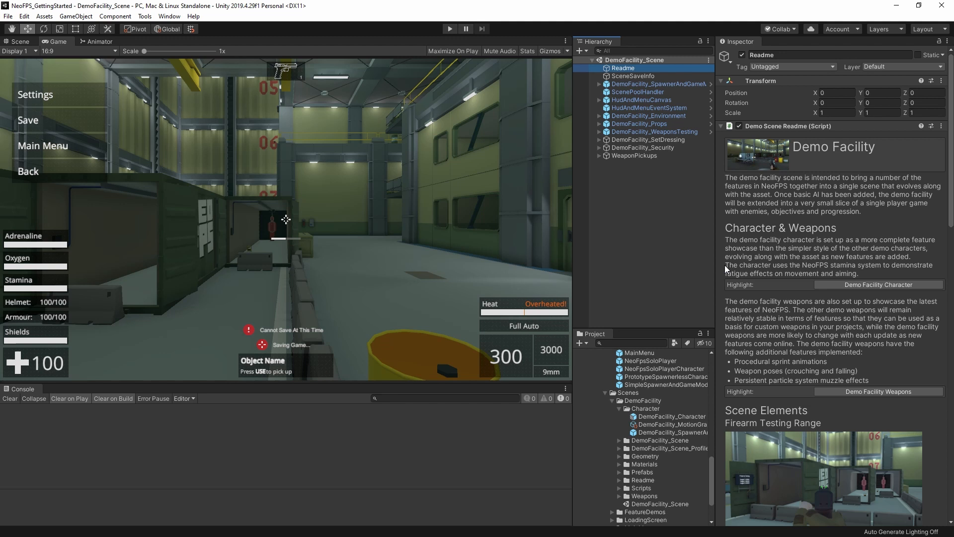
mouse_move(815, 266)
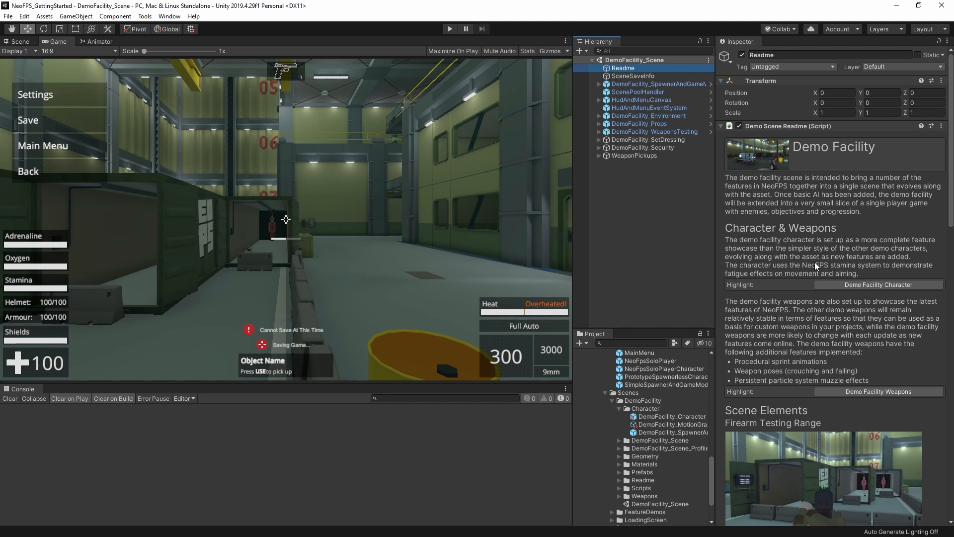
mouse_move(827, 209)
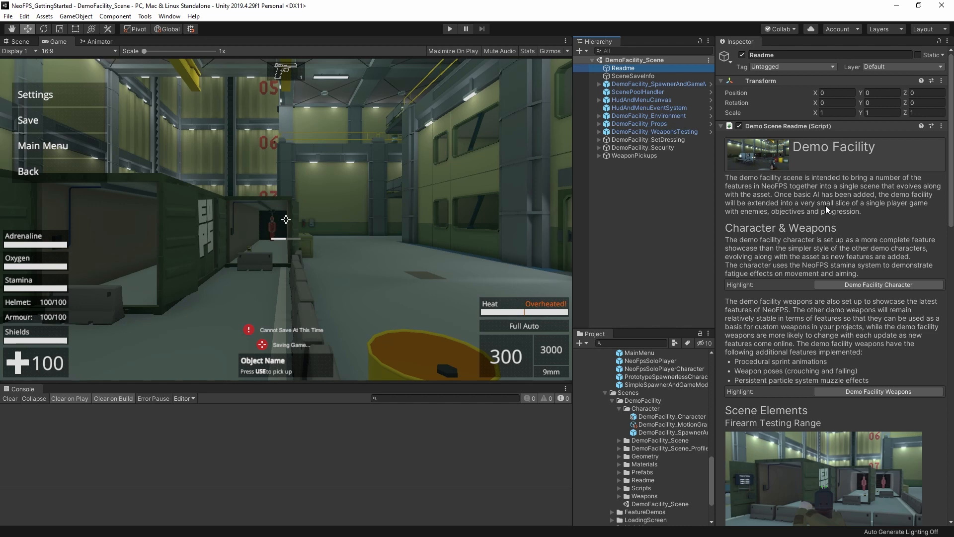
scroll("down", 3)
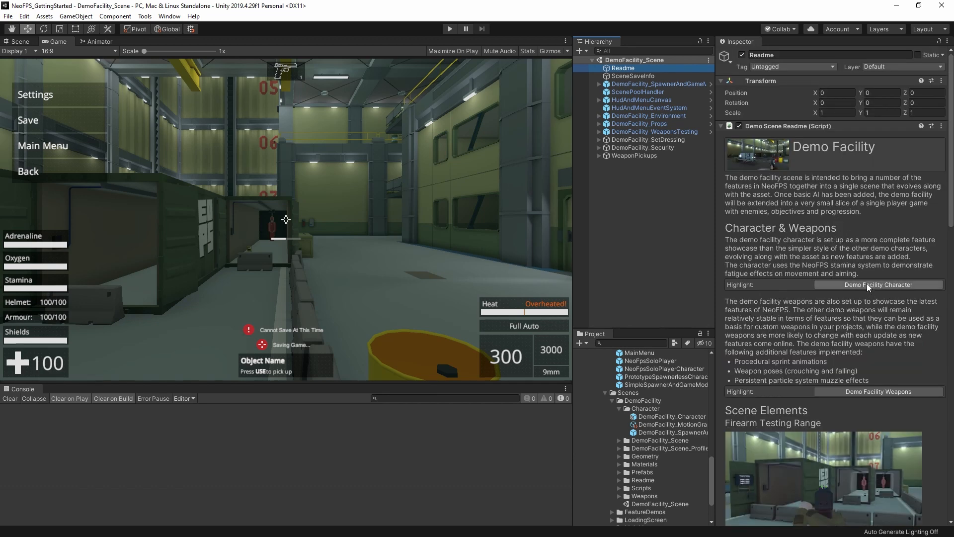
left_click(667, 417)
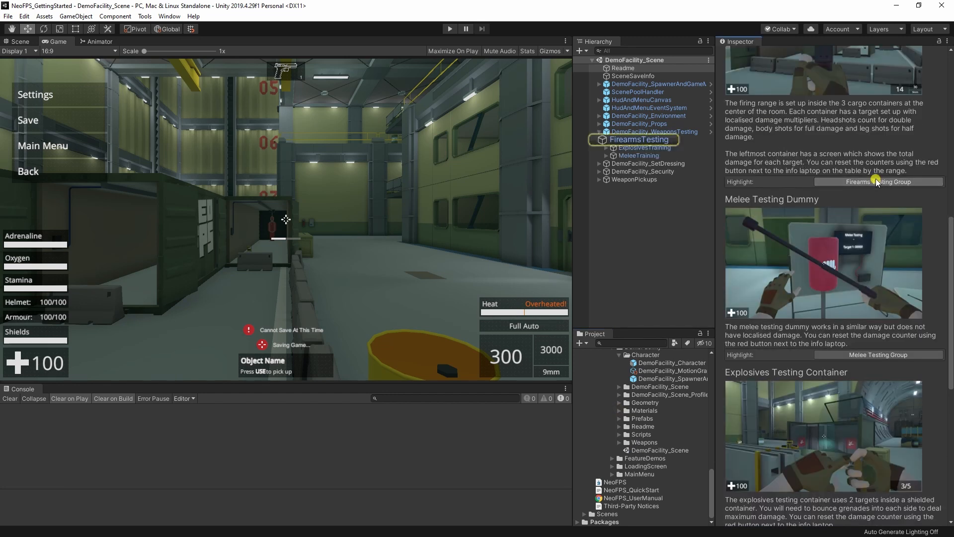
left_click(640, 139)
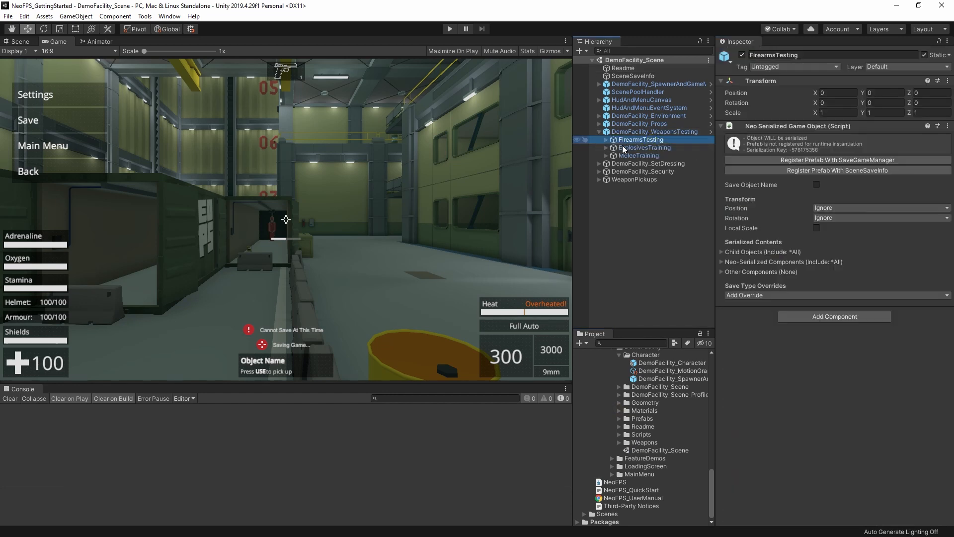
left_click(607, 139)
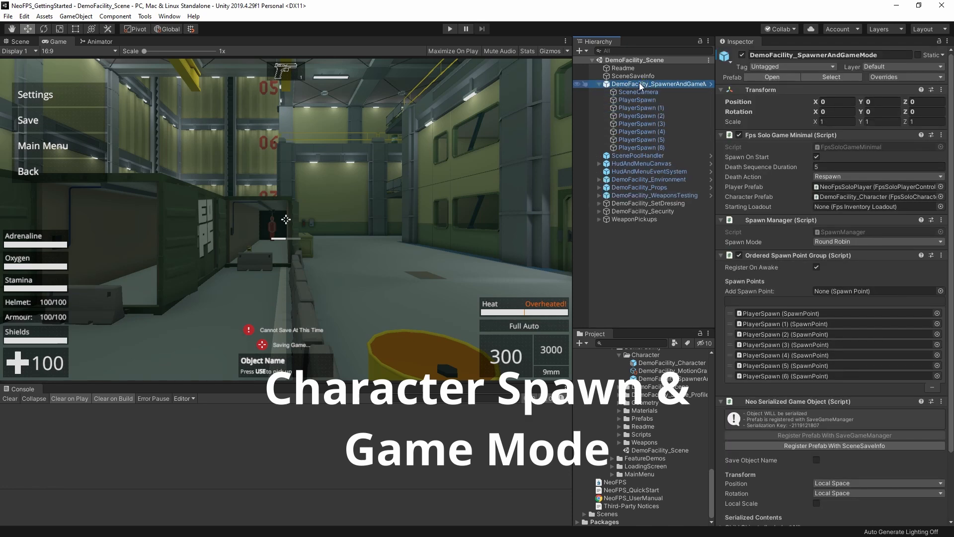
Inspect the first PlayerSpawn point, then deactivate DemoFacility_SpawnerAndGameMode
left_click(637, 99)
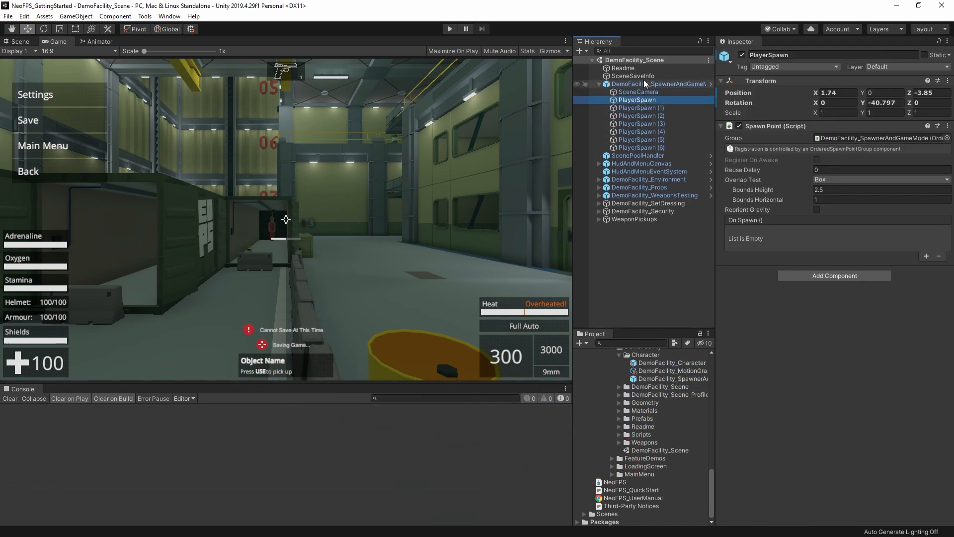
left_click(657, 84)
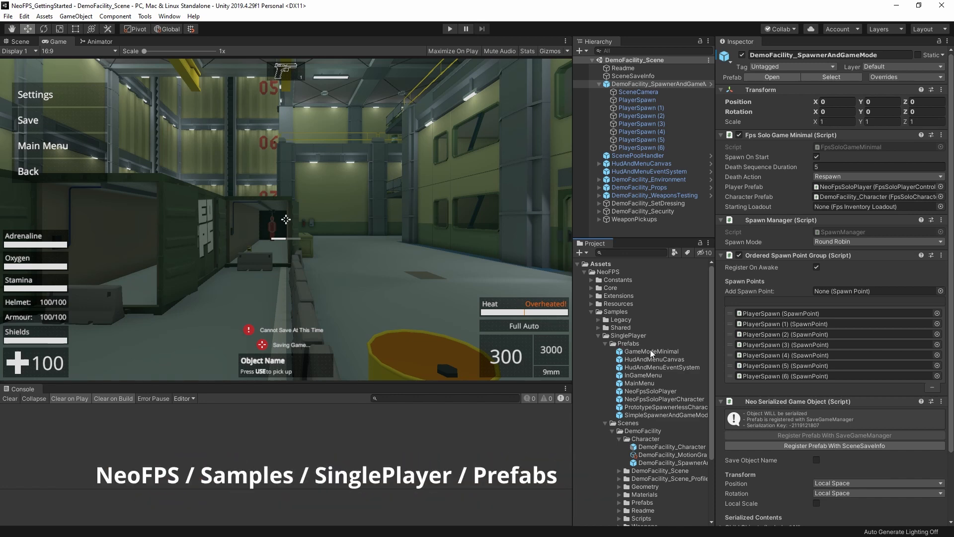
scroll("down", 3)
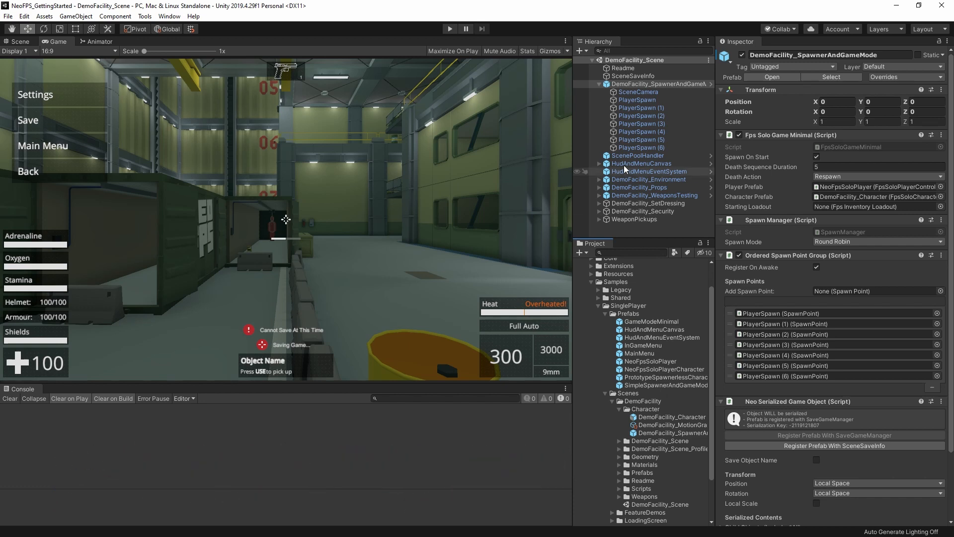
left_click(599, 84)
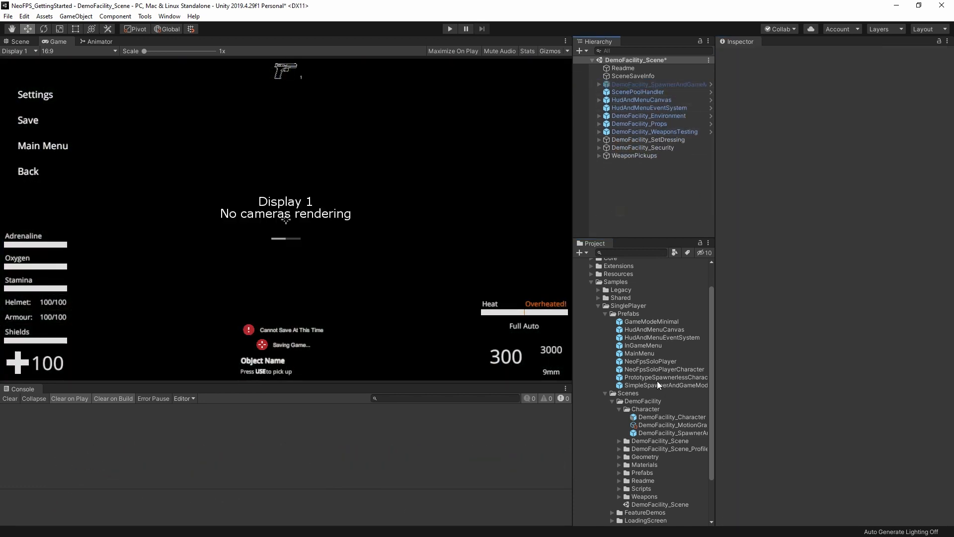
Drag the SimpleSpawnerAndGameMode prefab into the DemoFacility scene Hierarchy
left_click(655, 163)
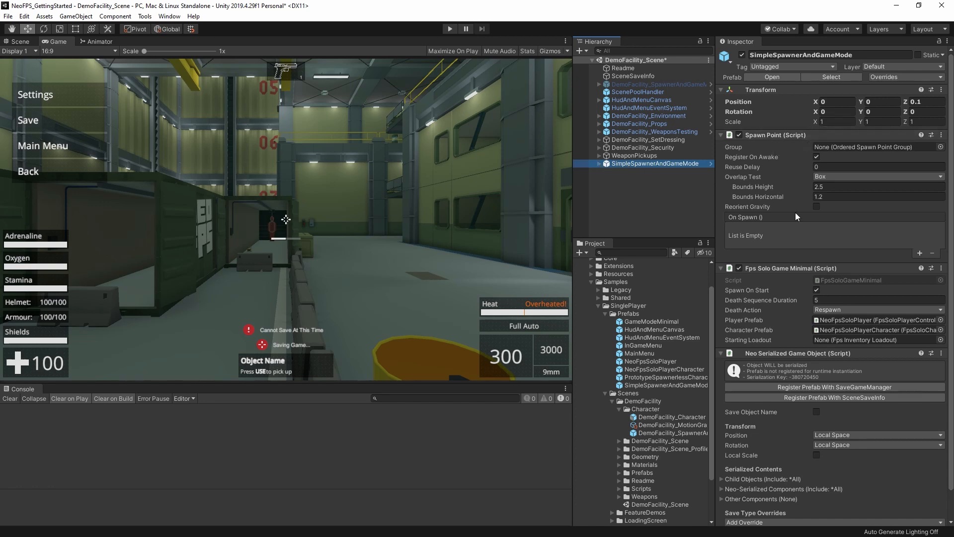
mouse_move(773, 314)
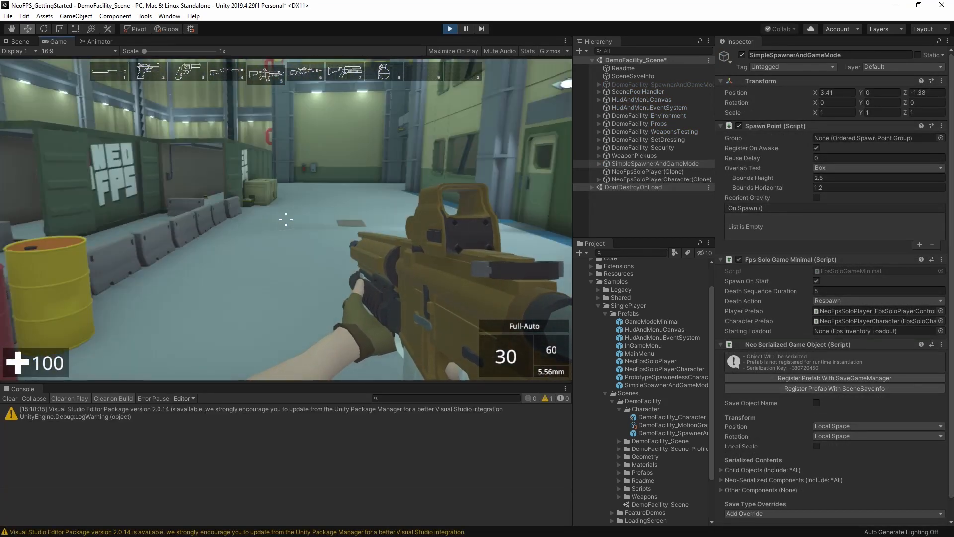
Leave Play mode with Escape and return to scene editing
key("escape")
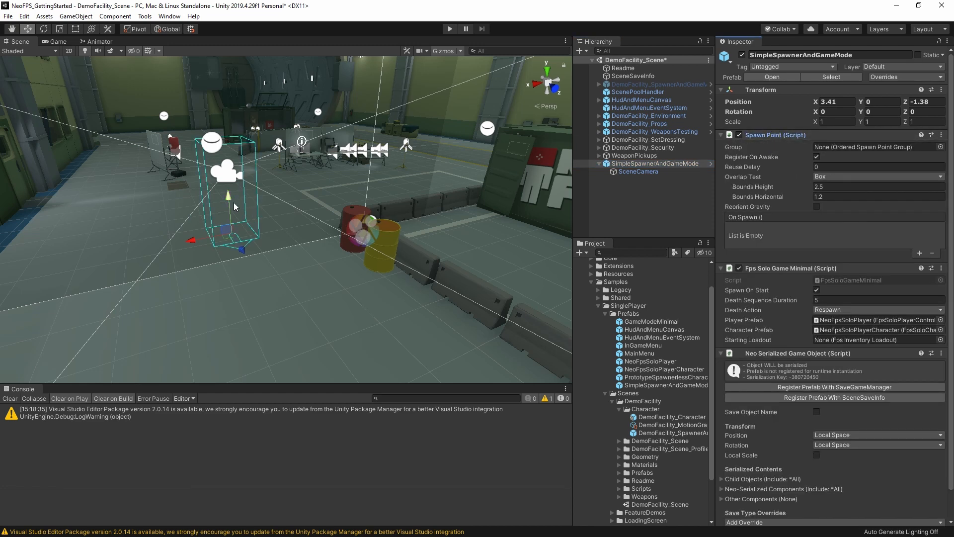
Reposition the spawn point above the floor and try Capsule and None overlap tests before restoring Box
left_click_drag(227, 194, 229, 223)
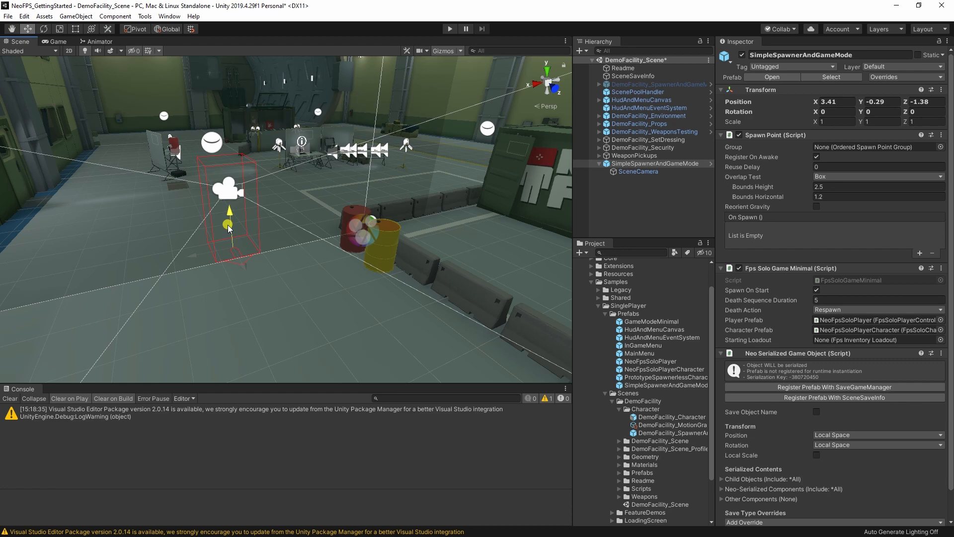
left_click_drag(230, 225, 230, 192)
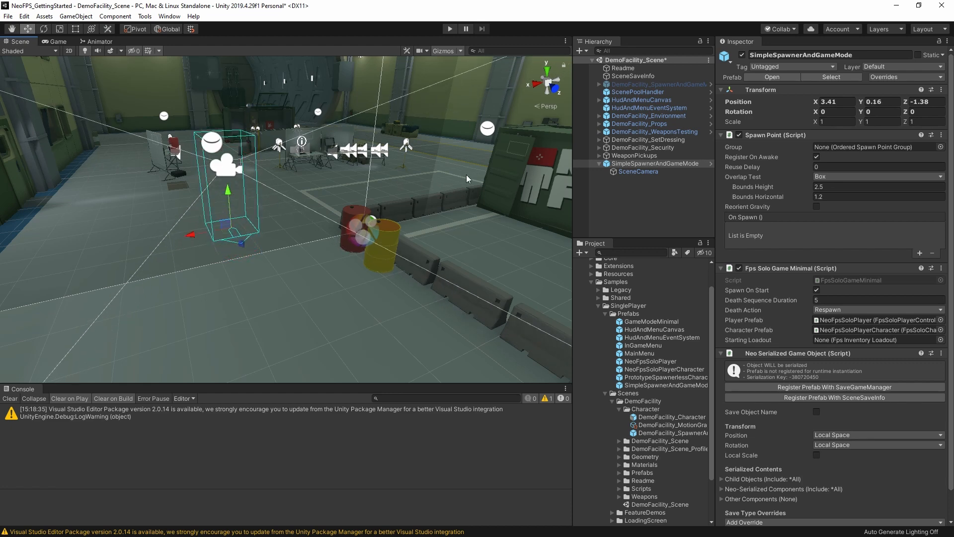
left_click(879, 177)
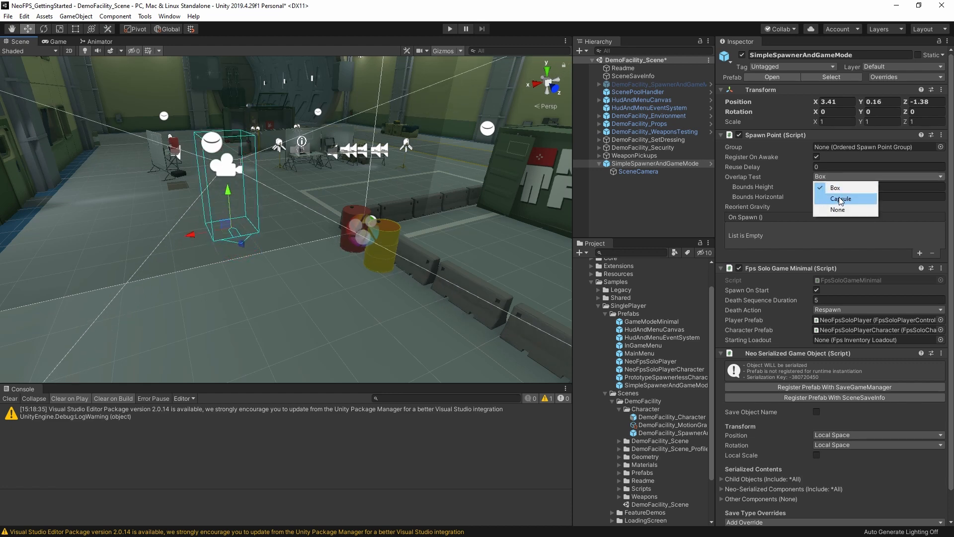
left_click(841, 198)
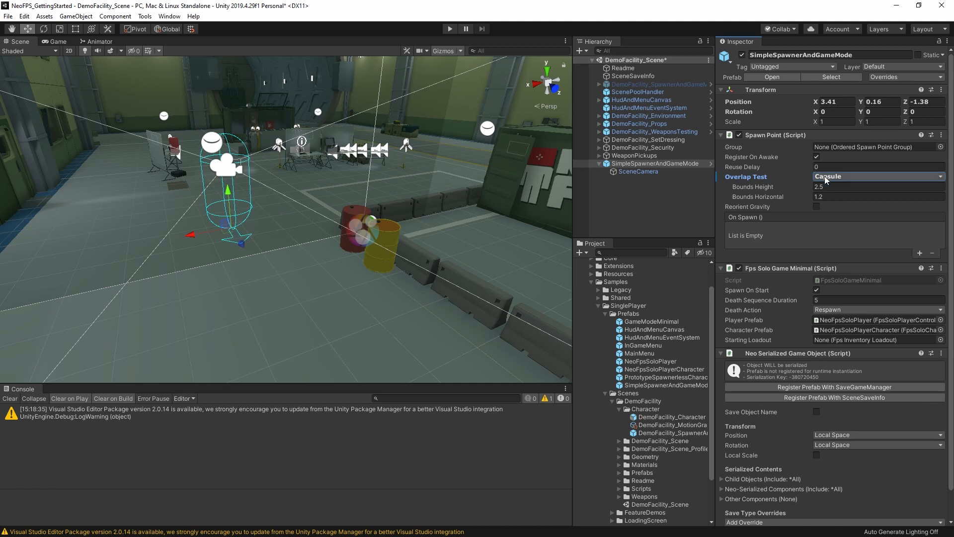
left_click(876, 176)
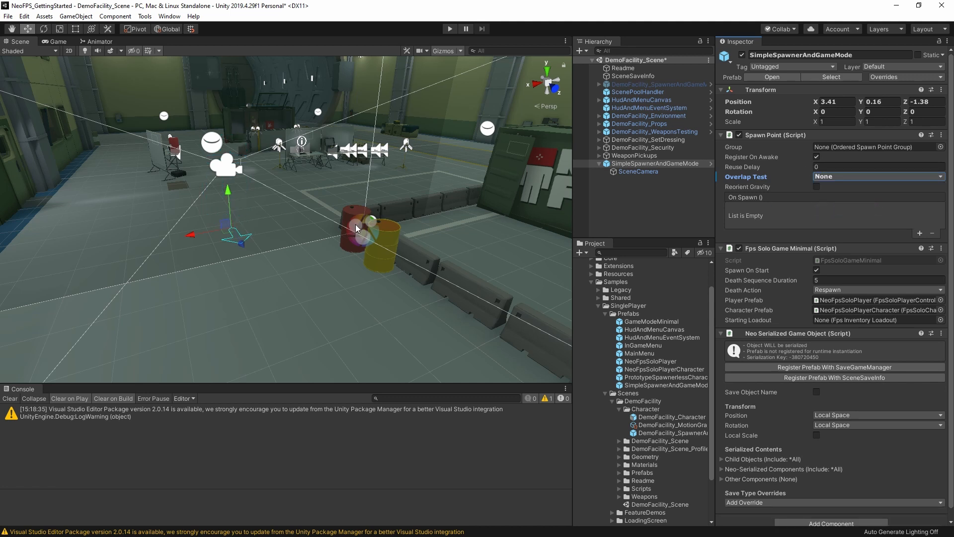
mouse_move(367, 238)
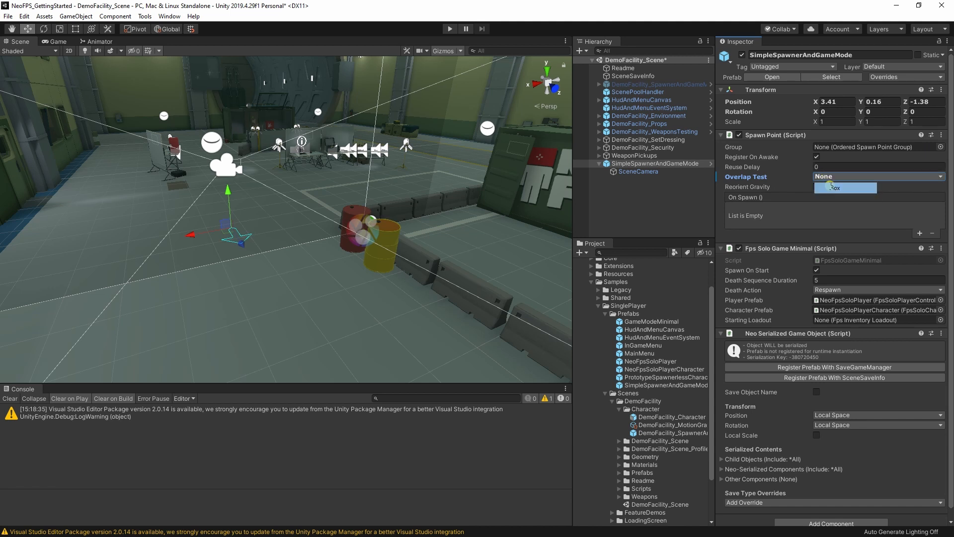
left_click(878, 176)
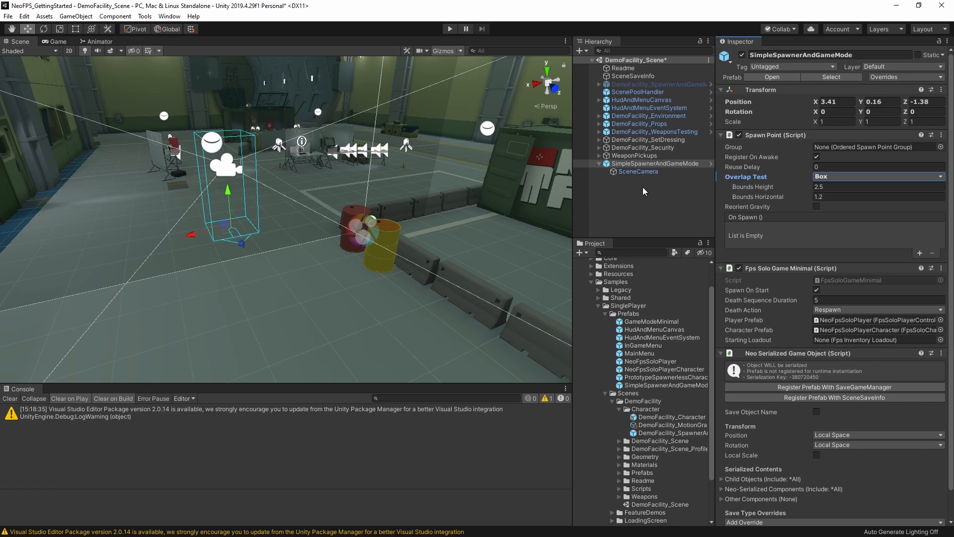
Create an empty object in the Hierarchy, then reselect DemoFacility_SpawnerAndGameMode
right_click(656, 163)
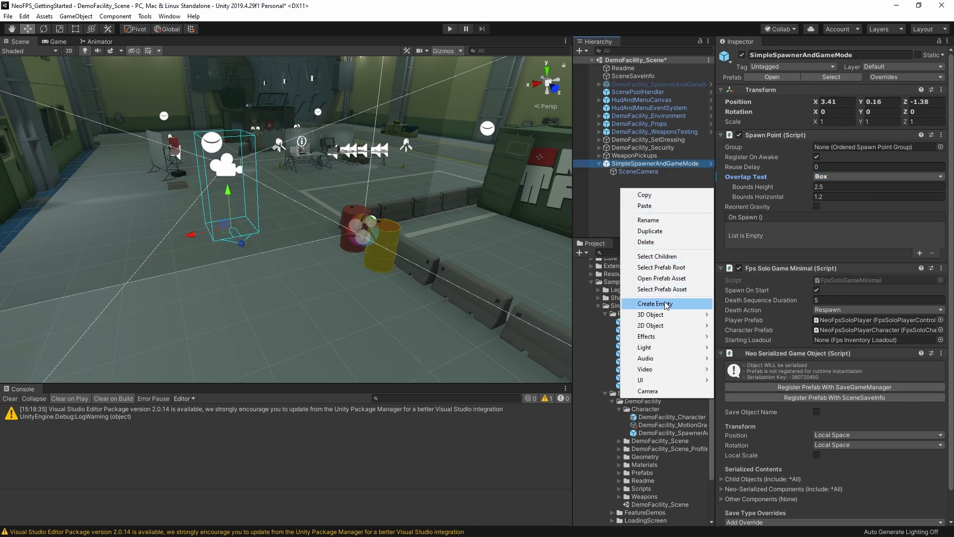
left_click(653, 303)
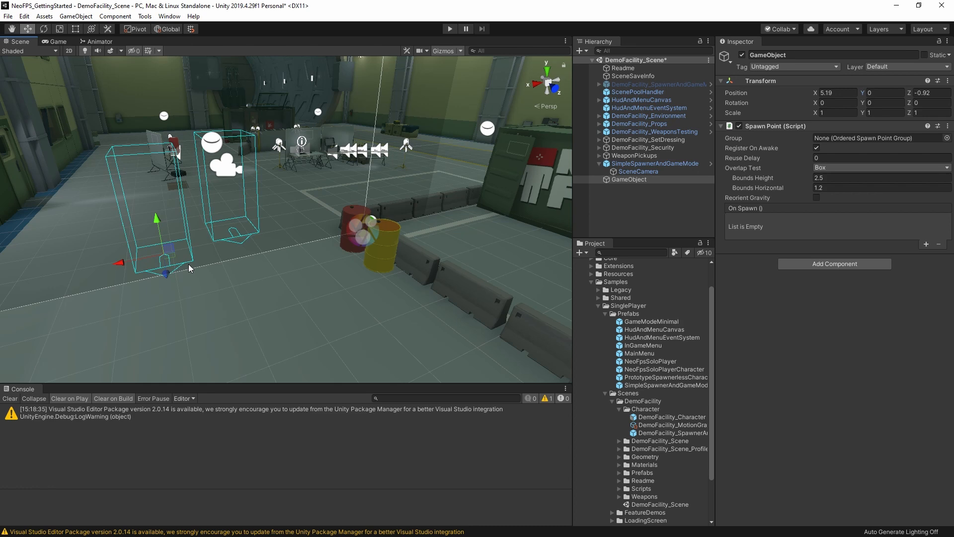
left_click(659, 83)
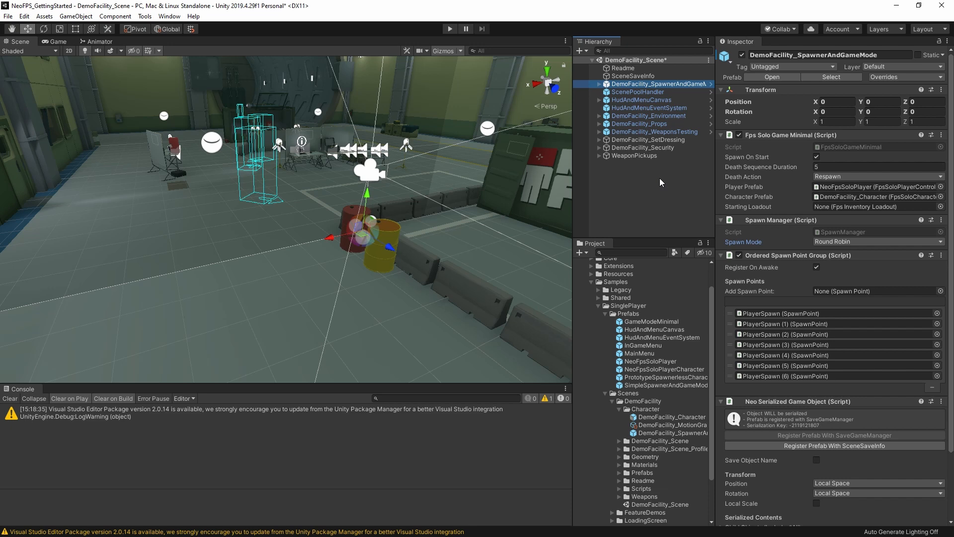
mouse_move(642, 383)
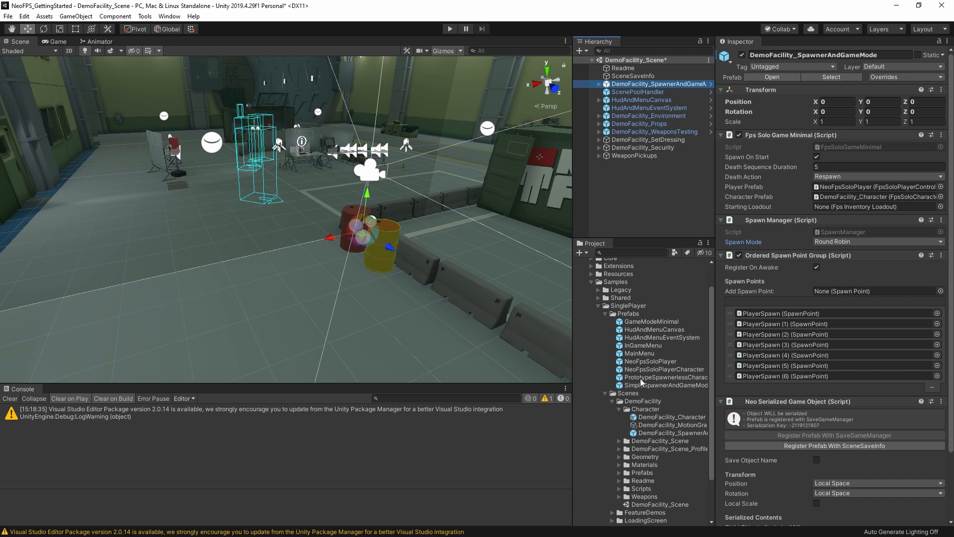
left_click(664, 377)
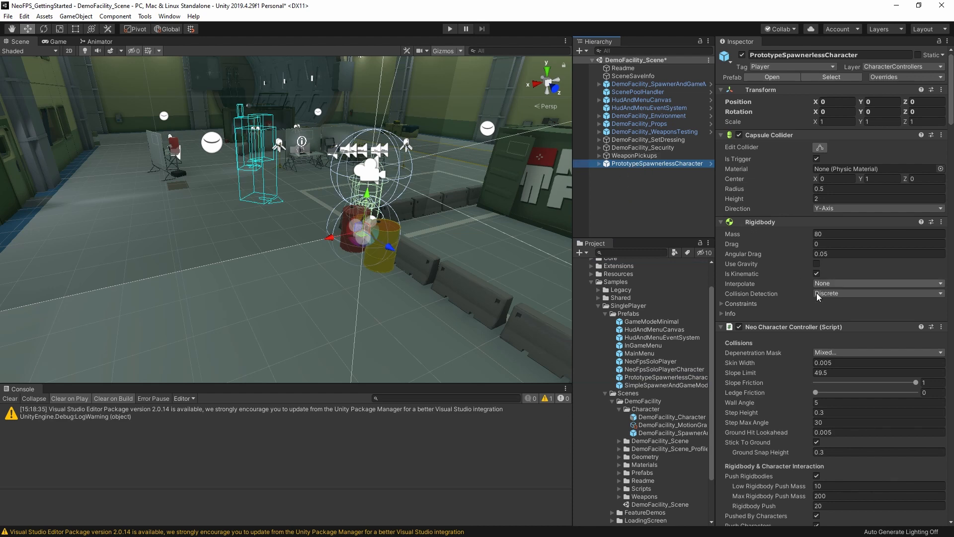
scroll("down", 3)
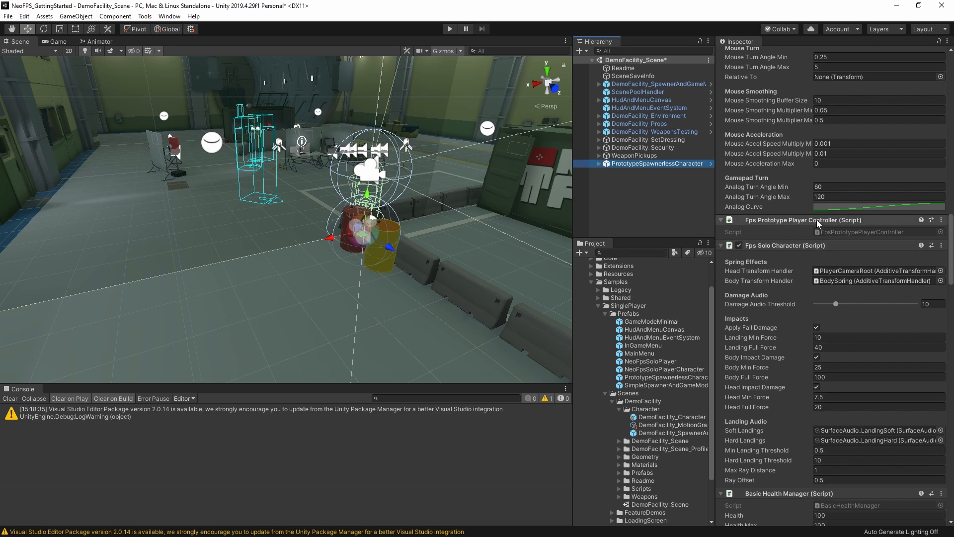
mouse_move(587, 168)
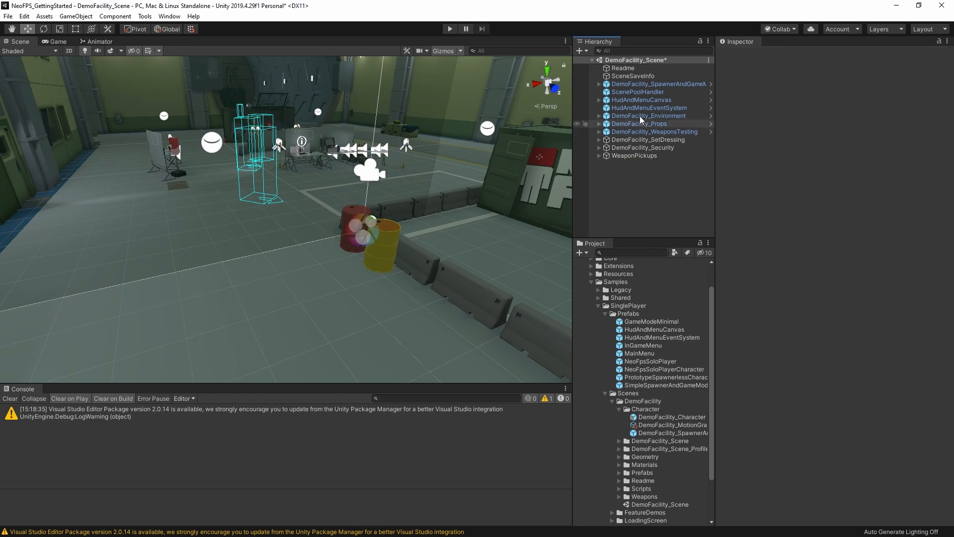
left_click(658, 84)
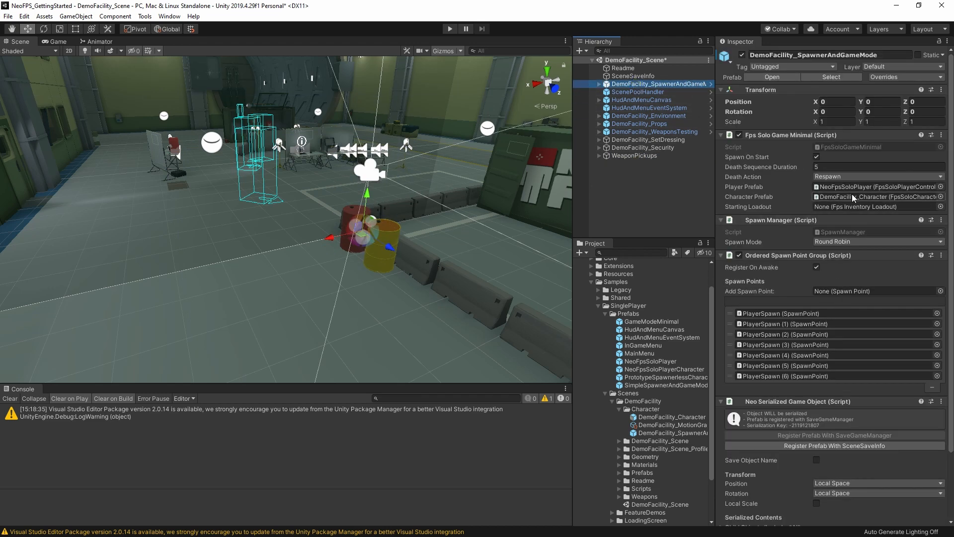
left_click(676, 417)
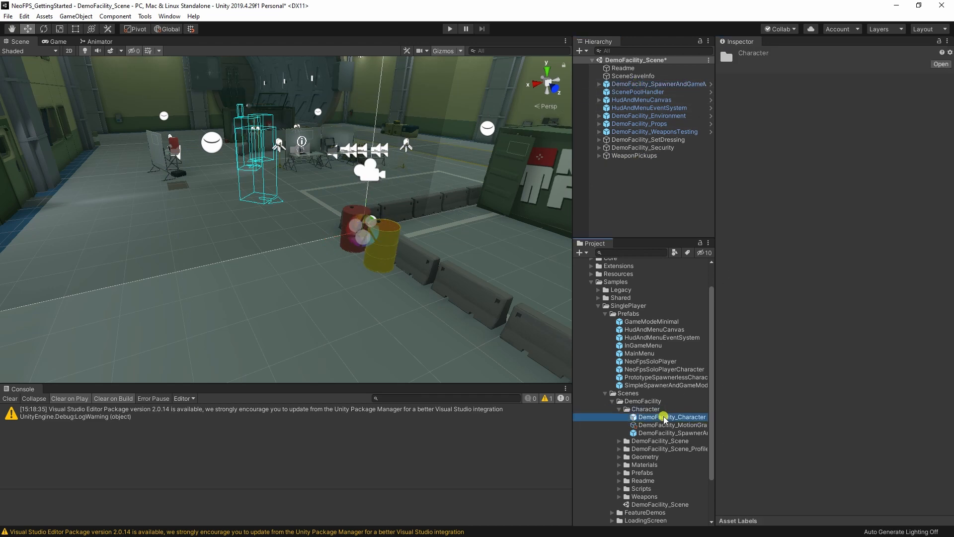
left_click(673, 417)
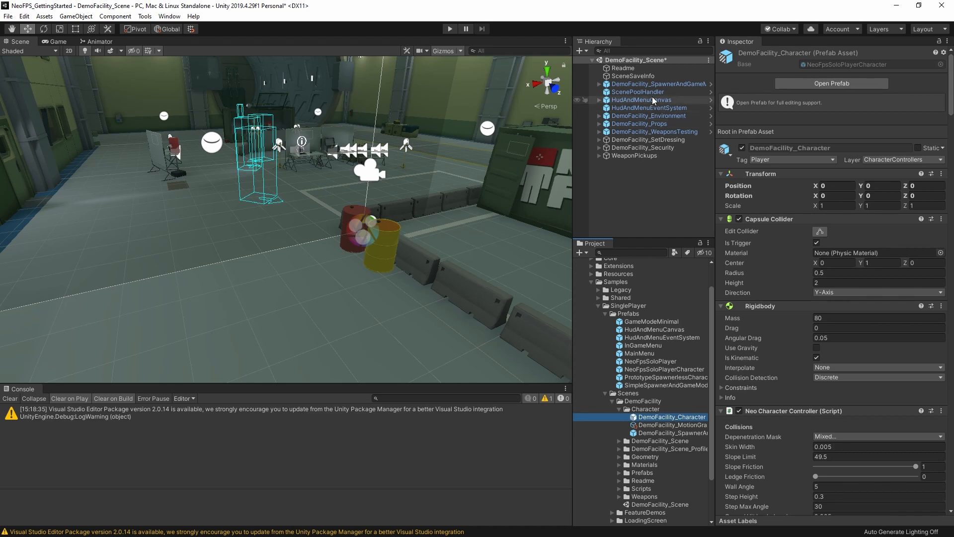
left_click(658, 84)
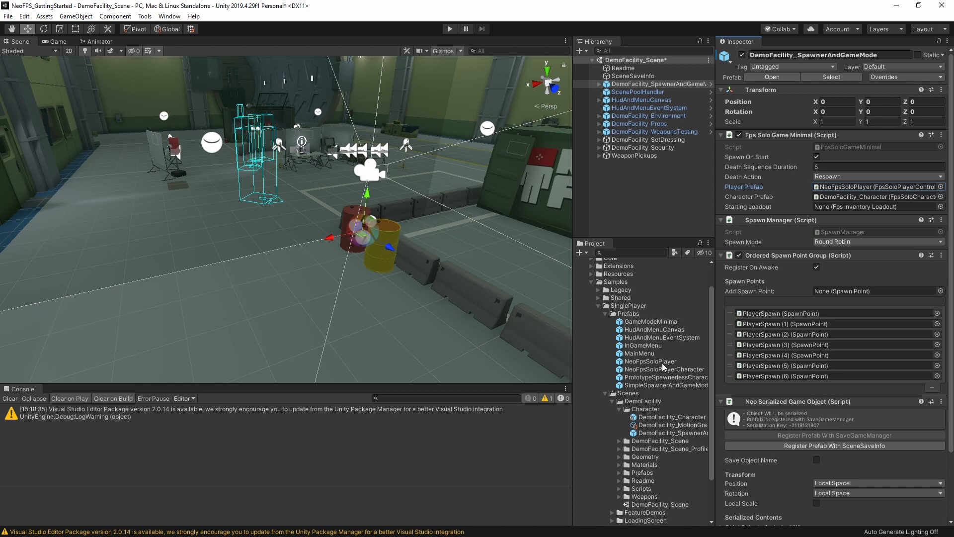
mouse_move(656, 279)
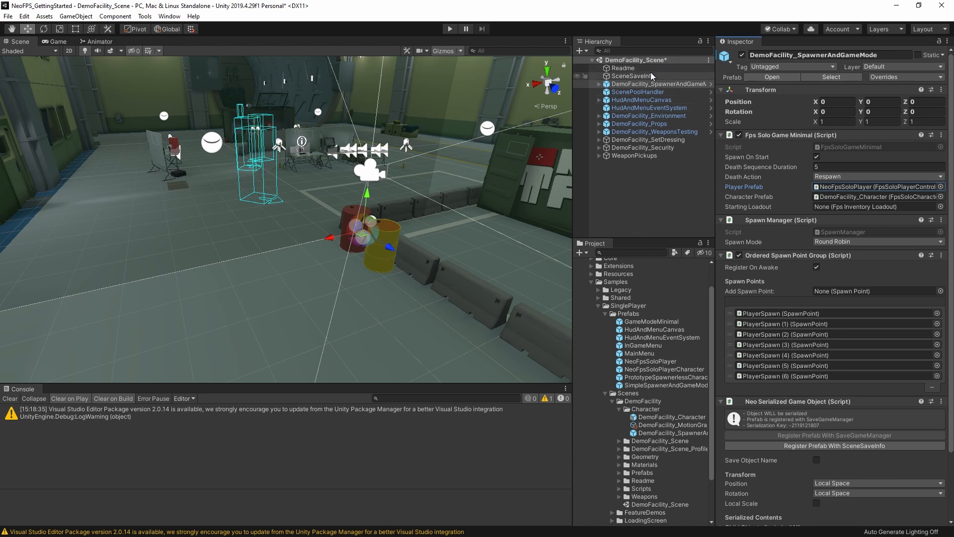
mouse_move(663, 79)
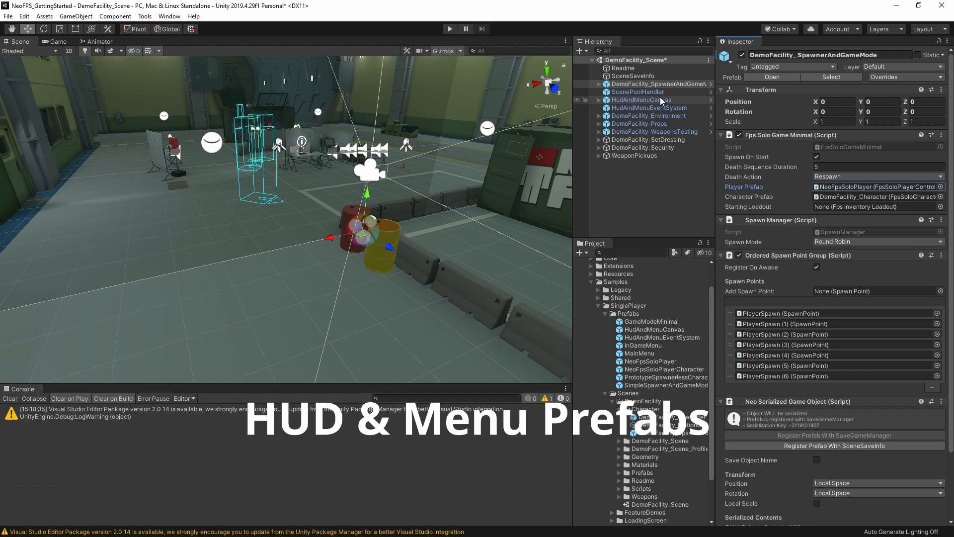
Inspect HudAndMenuEventSystem, then the HudAndMenuCanvas screen-space overlay canvas
left_click(639, 100)
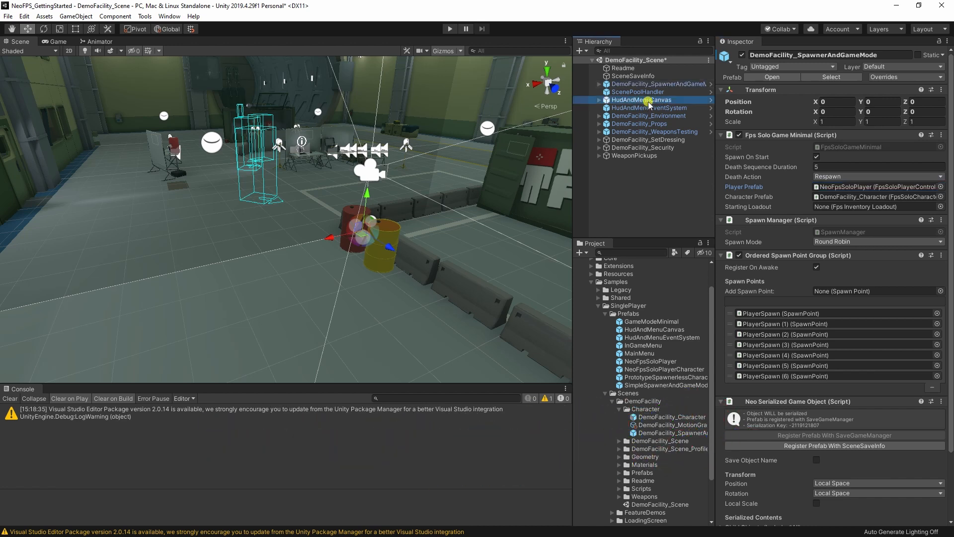
left_click(647, 108)
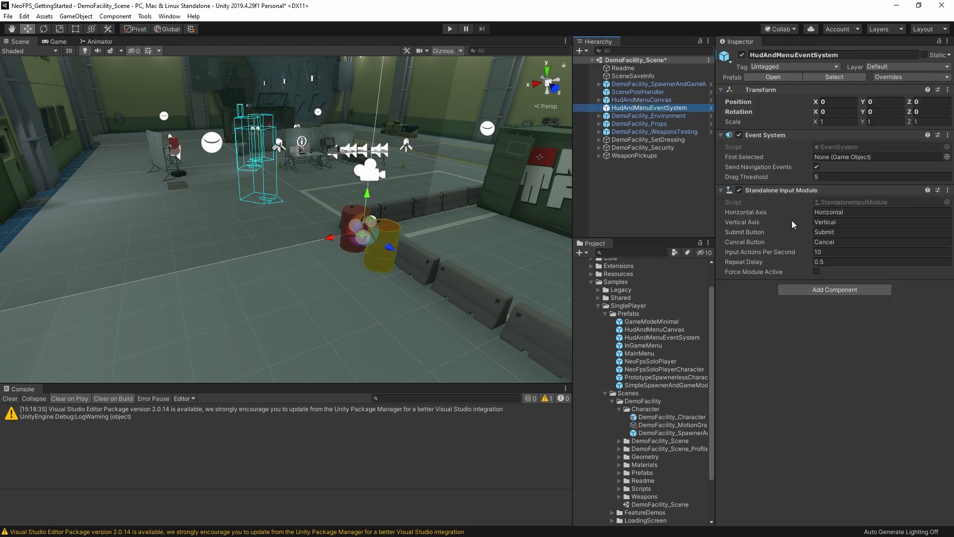
mouse_move(775, 201)
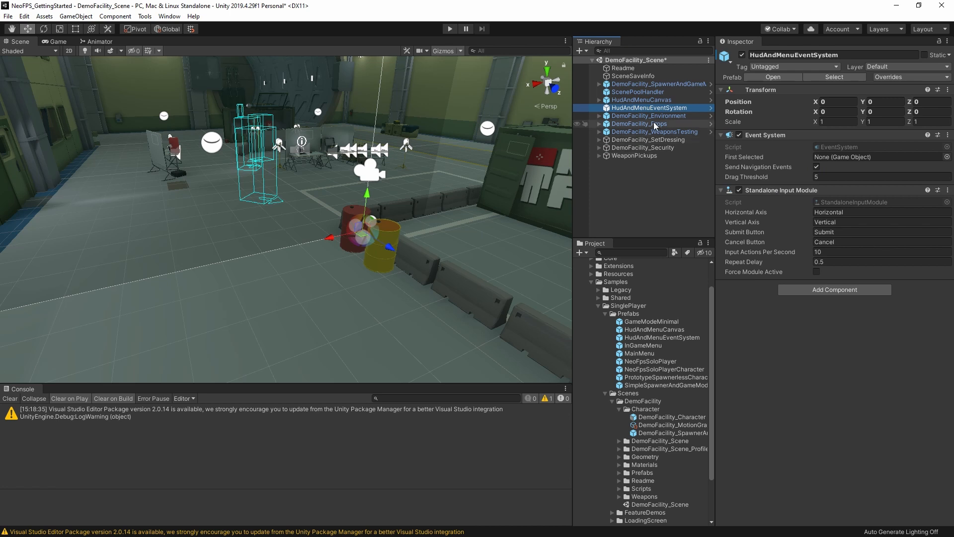
left_click(641, 100)
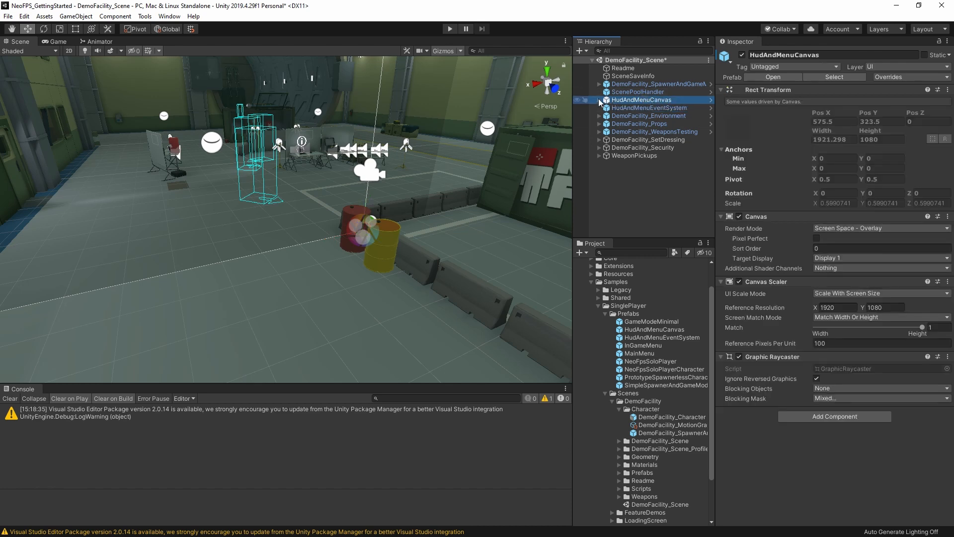
Inspect InGameMenu, then play the scene and open the in-game graphics options
left_click(599, 100)
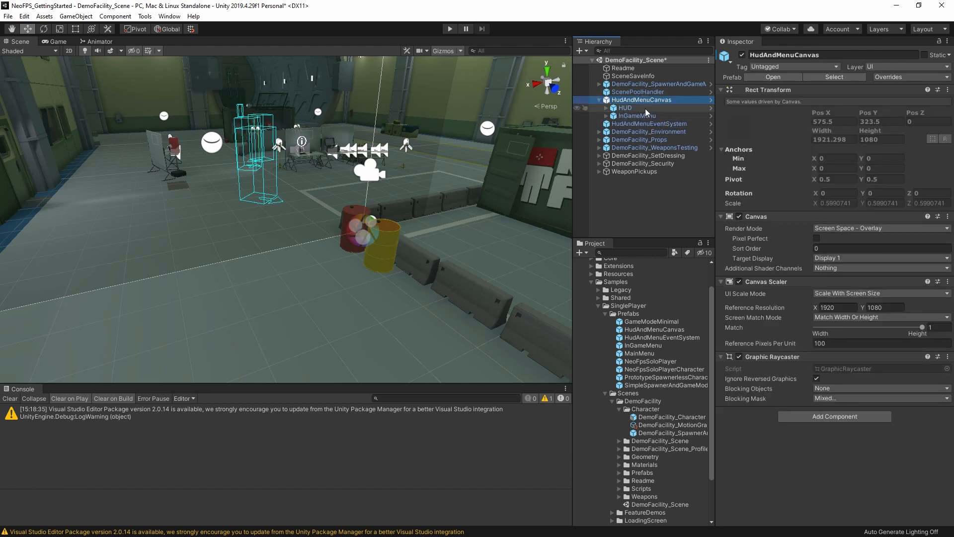
left_click(637, 116)
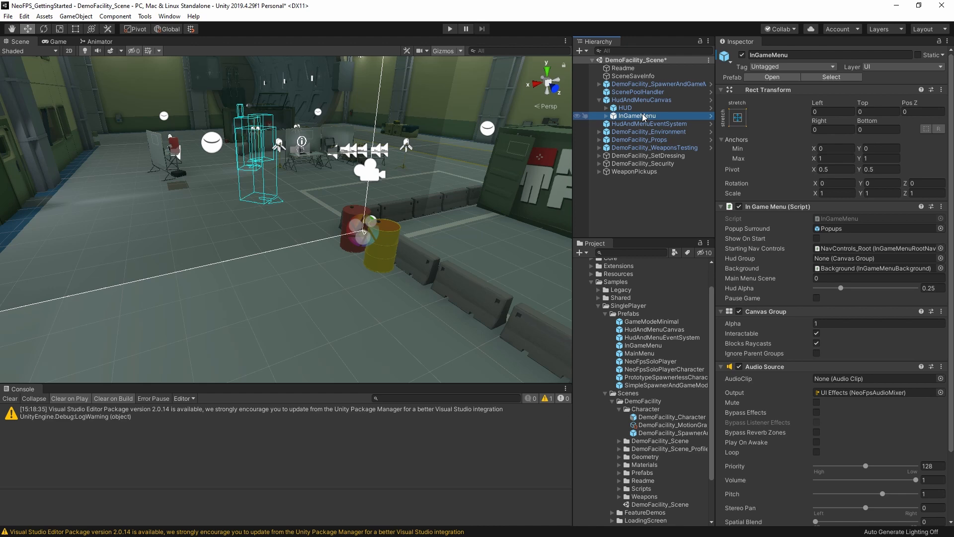
left_click(56, 41)
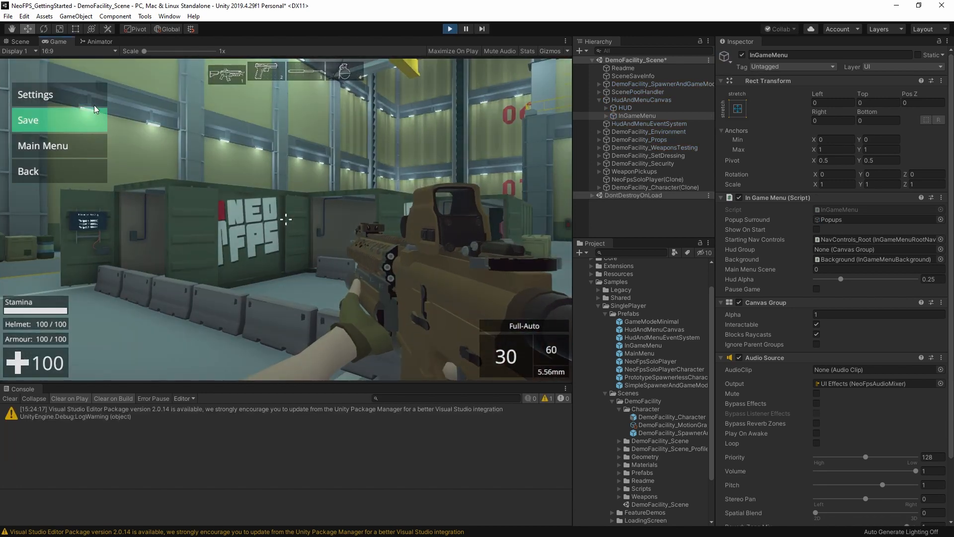
left_click(35, 95)
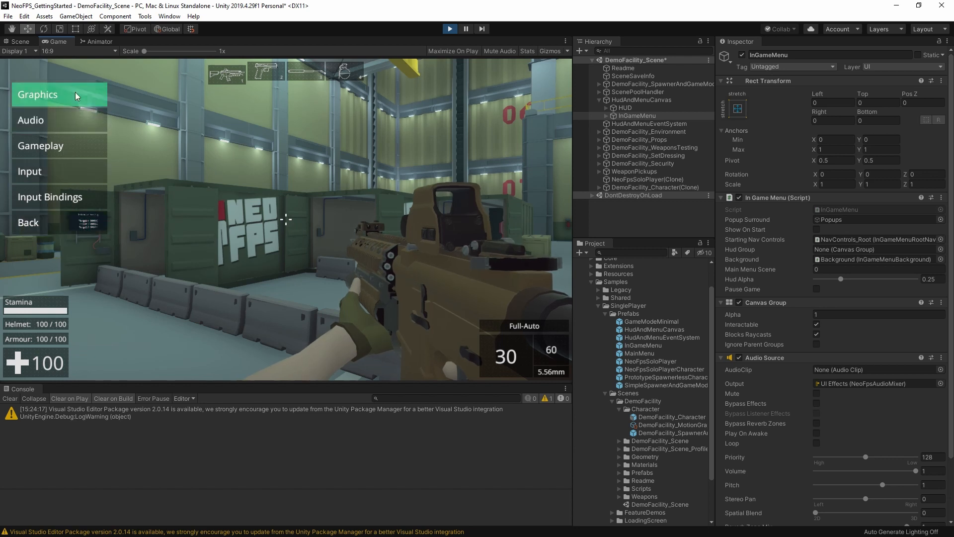
left_click(28, 171)
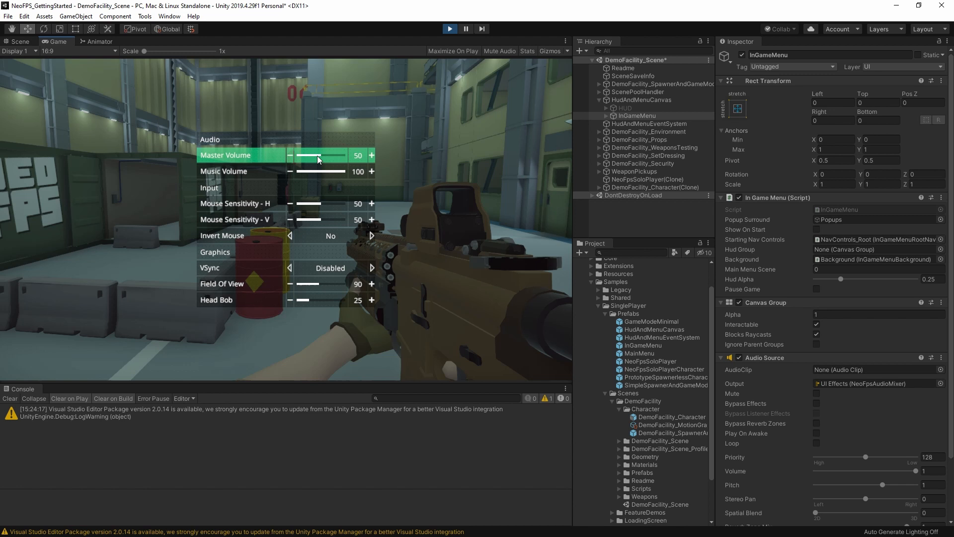
mouse_move(307, 220)
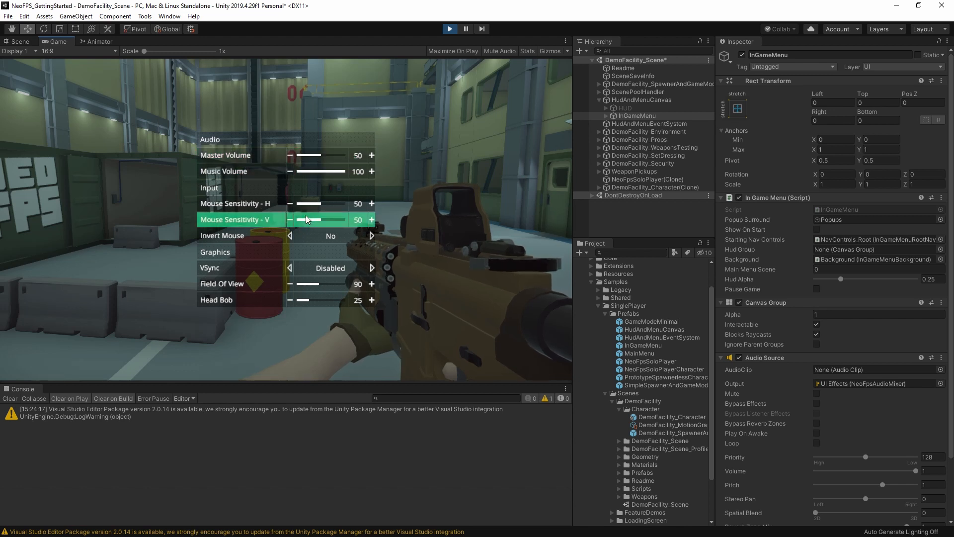
mouse_move(322, 268)
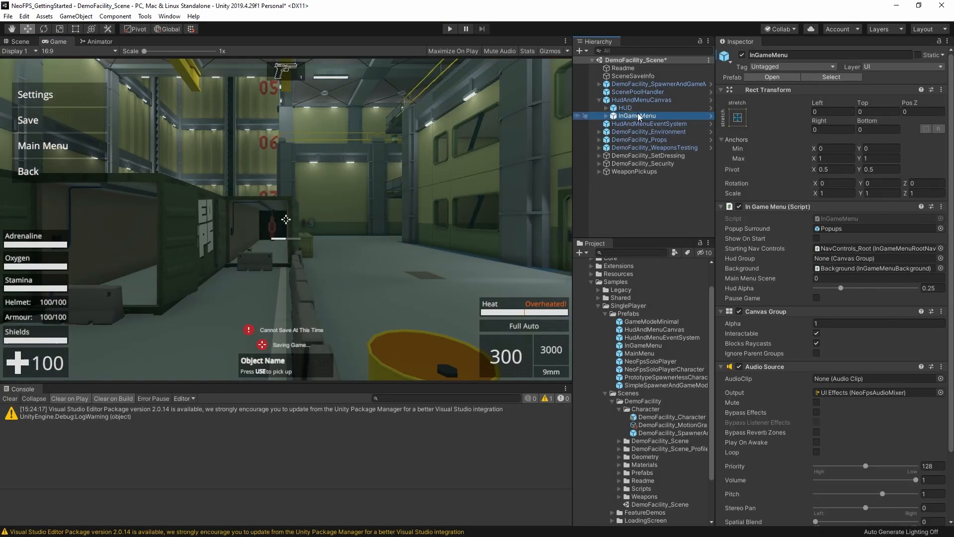
Expand InGameMenu and inspect its OptionsPanel_Graphics object
left_click(607, 116)
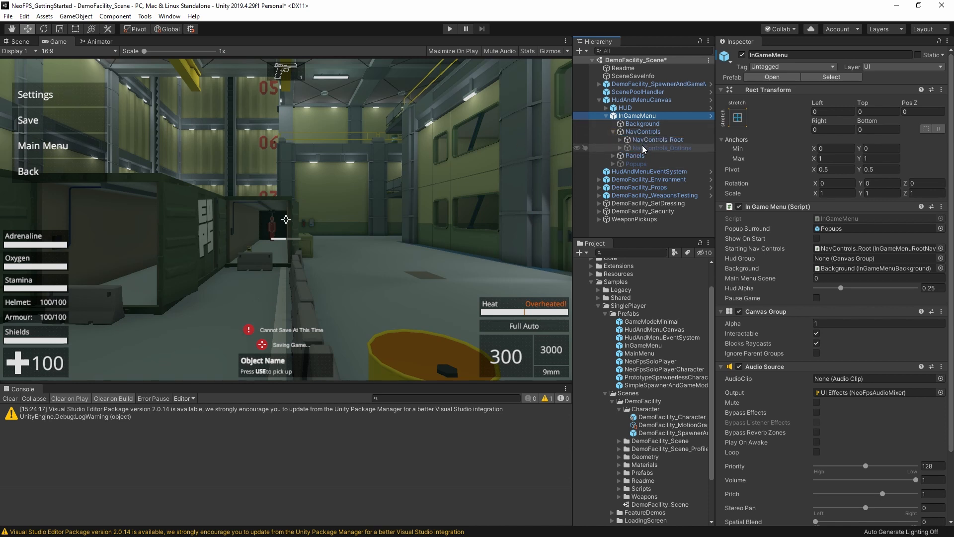
left_click(635, 139)
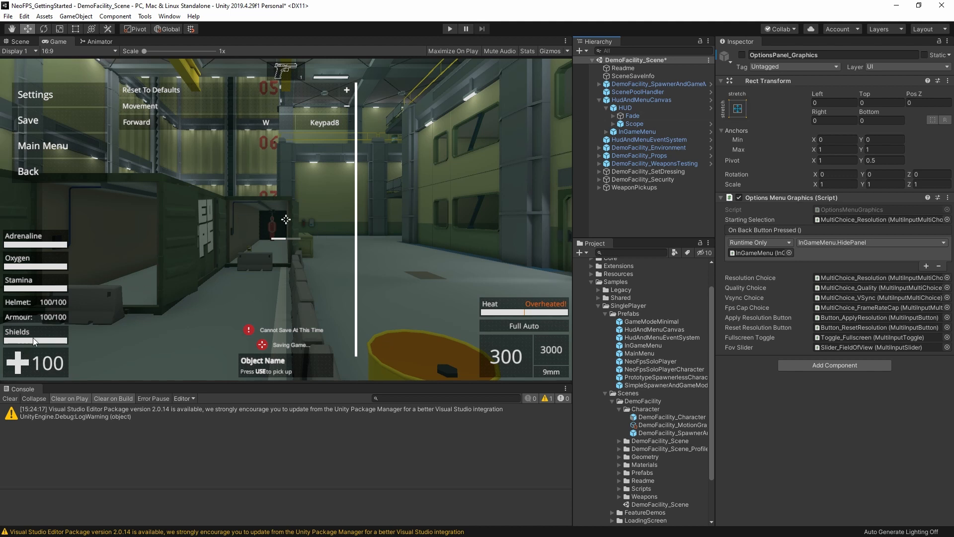
Inspect the HUD's Scope and Fade groups, then the ProgressBar and BottomCenter elements
left_click(634, 123)
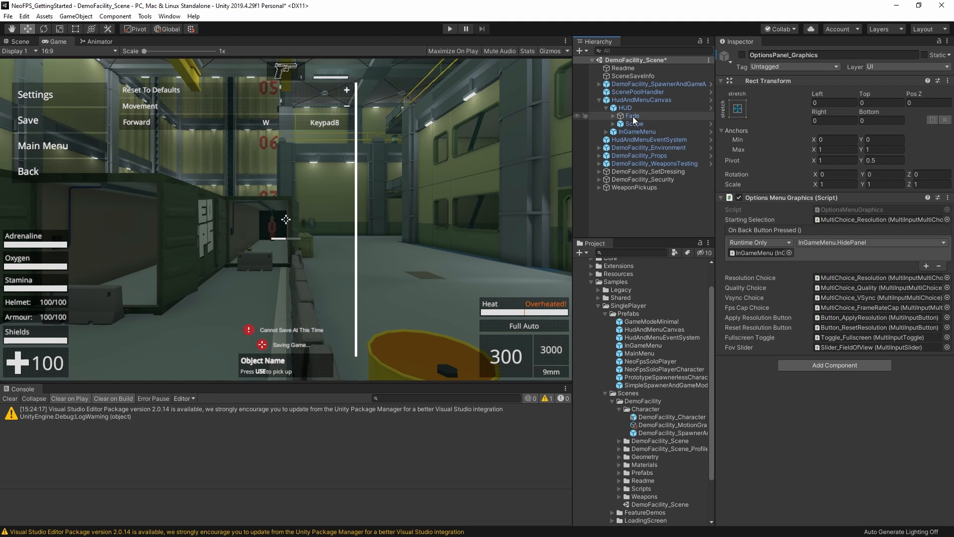
left_click(635, 124)
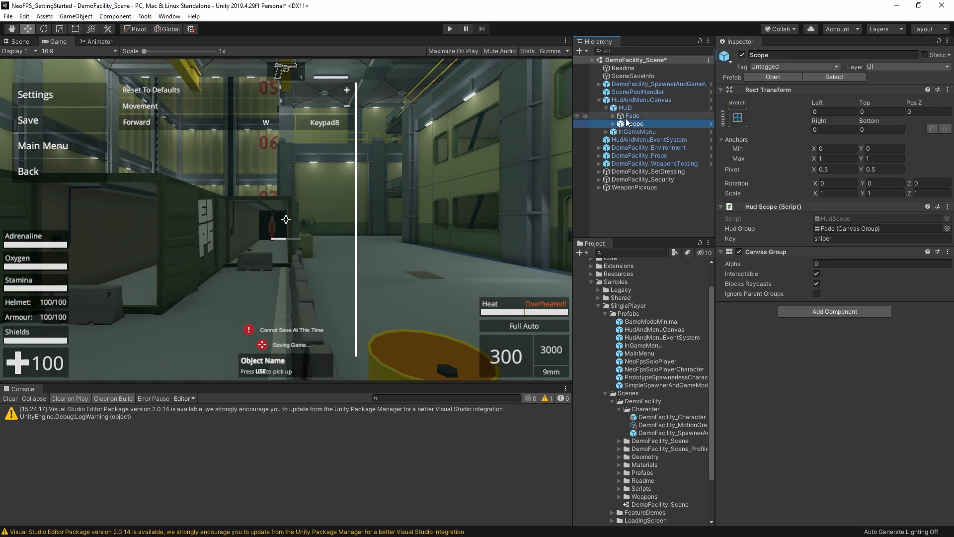
left_click(633, 116)
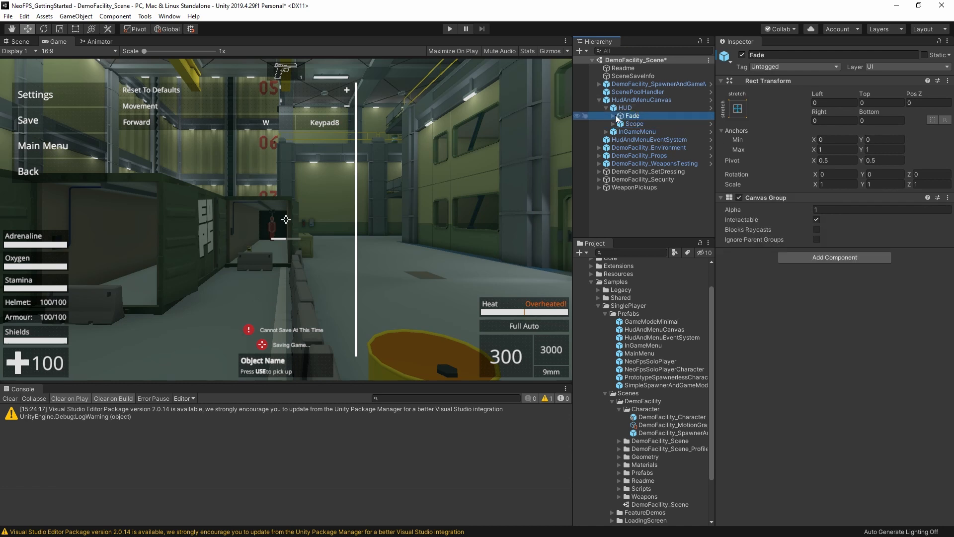
left_click(615, 116)
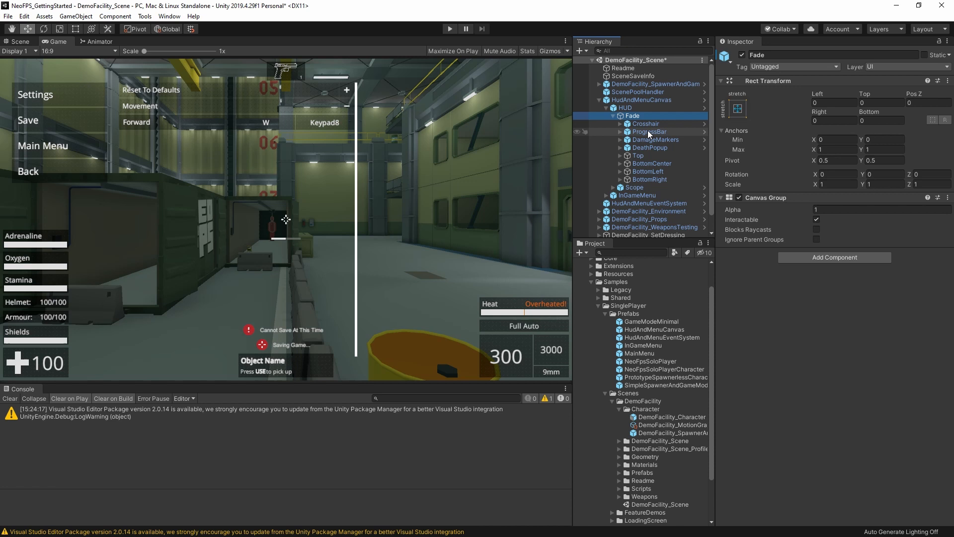
left_click(650, 131)
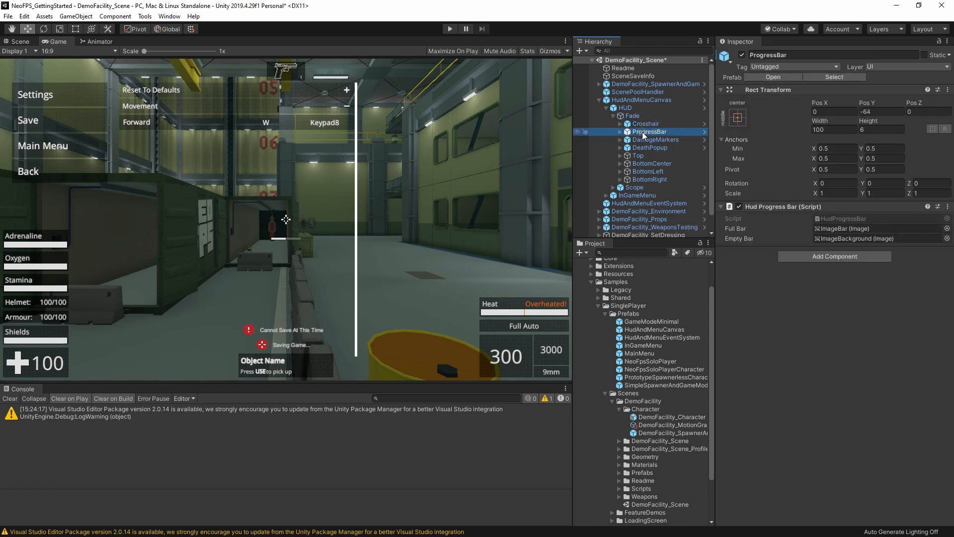
mouse_move(650, 138)
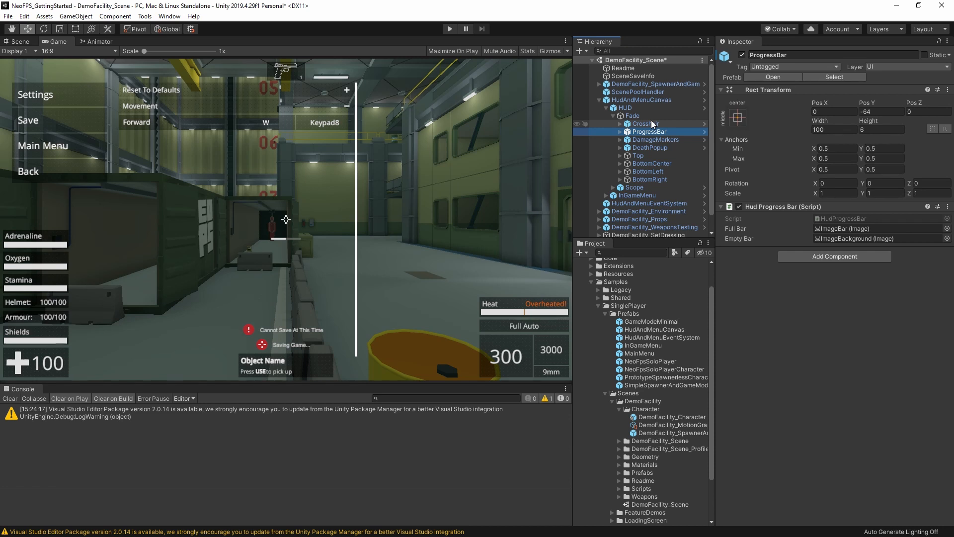
mouse_move(651, 139)
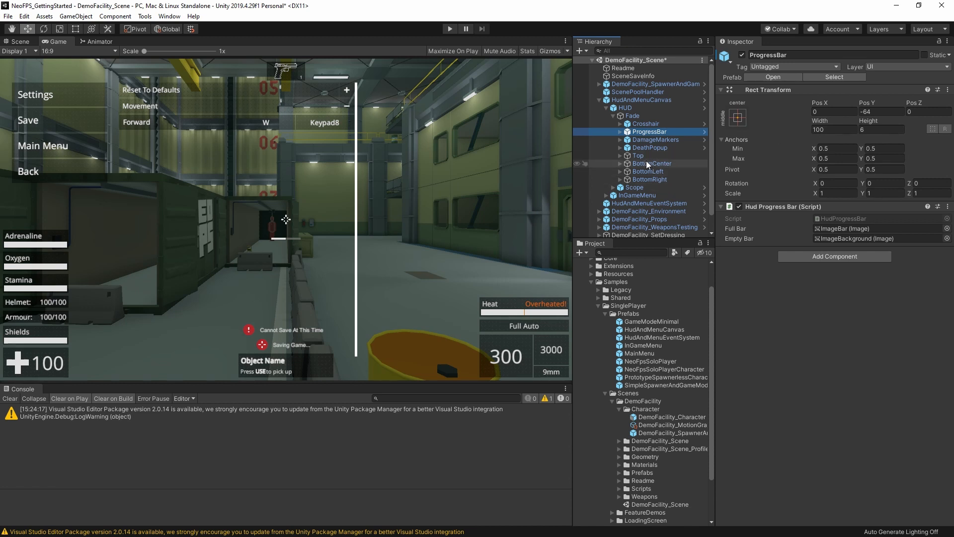
left_click(653, 163)
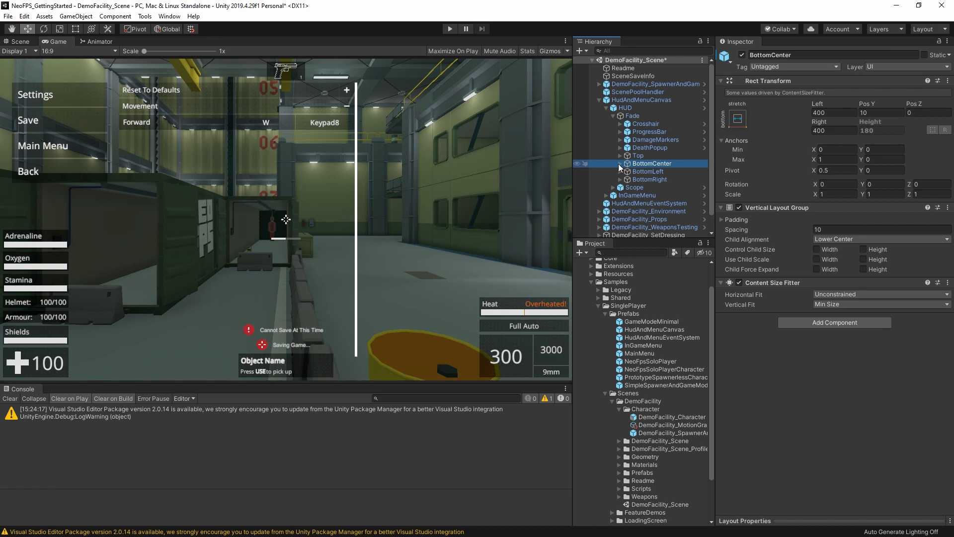
Inspect the BottomLeft HUD group and HealthCounter element, then select SceneSaveInfo
left_click(649, 171)
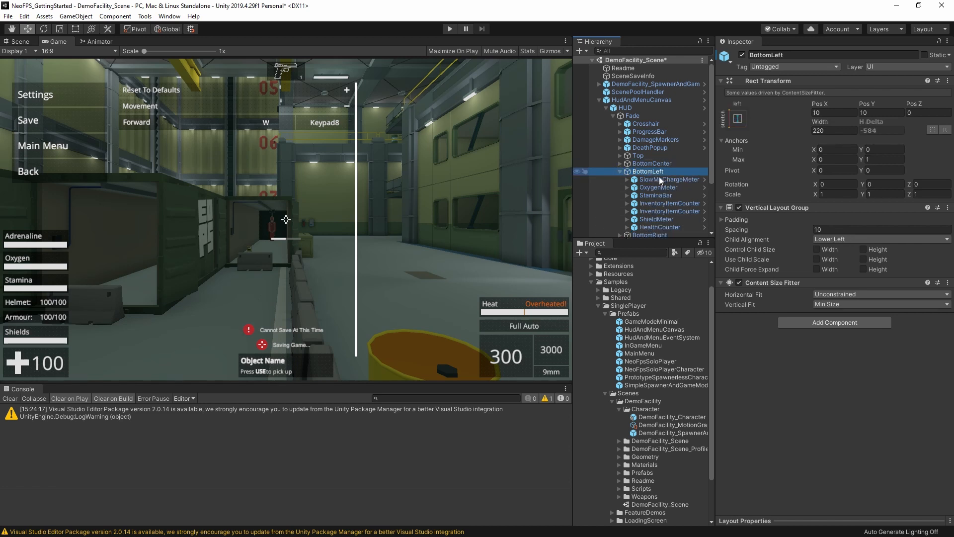
scroll("down", 3)
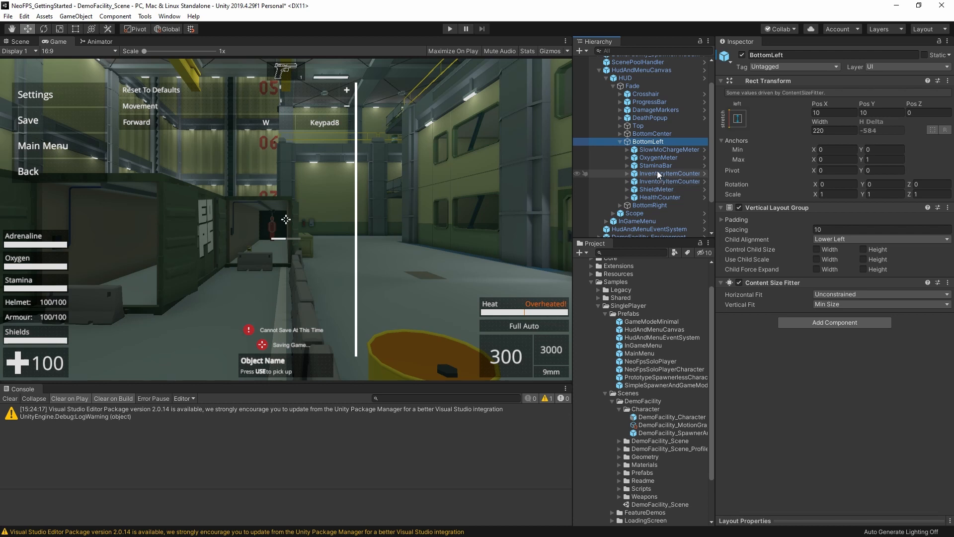
mouse_move(665, 177)
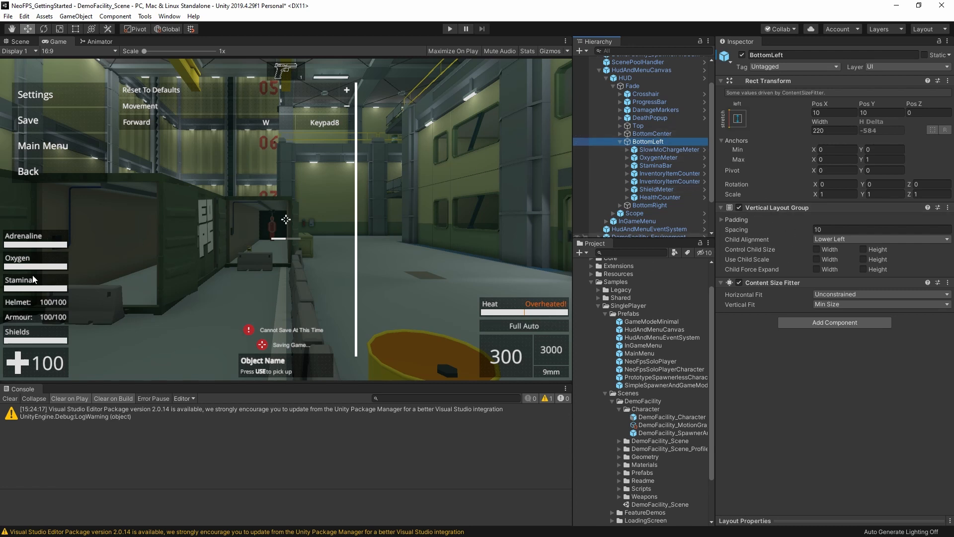
mouse_move(52, 304)
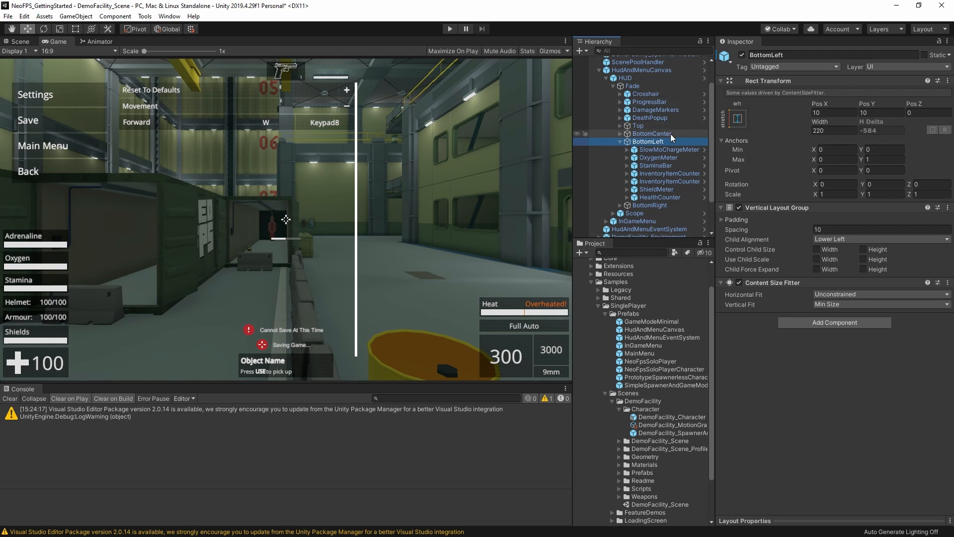
mouse_move(666, 110)
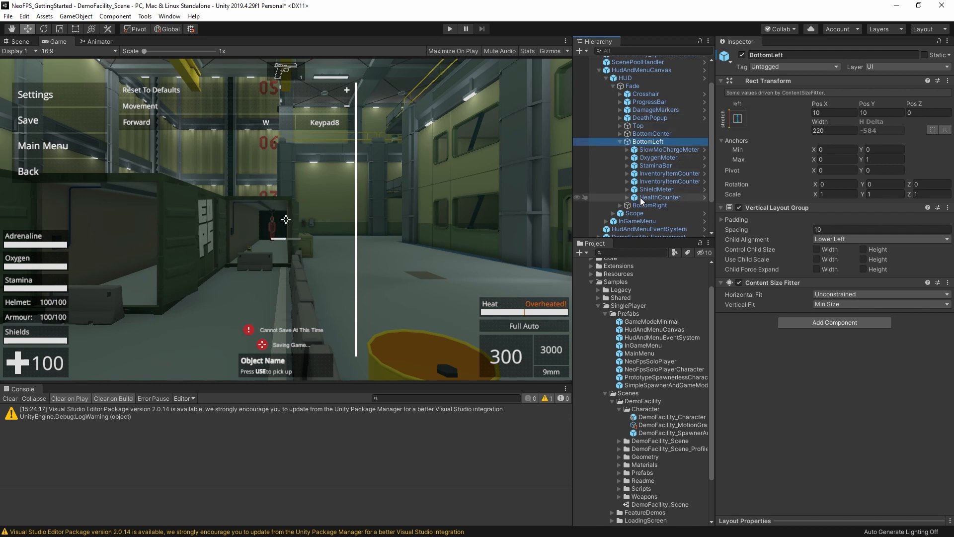
left_click(657, 197)
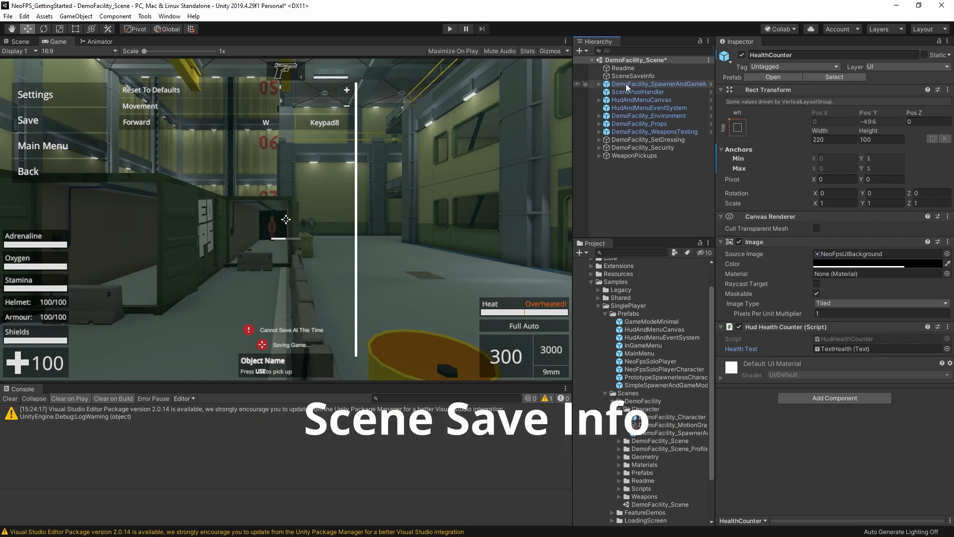
left_click(634, 75)
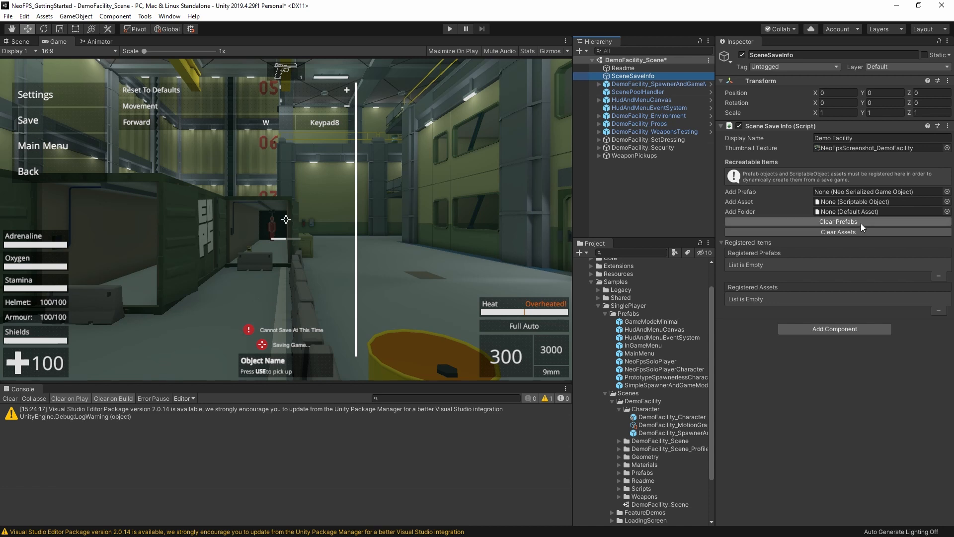
mouse_move(930, 274)
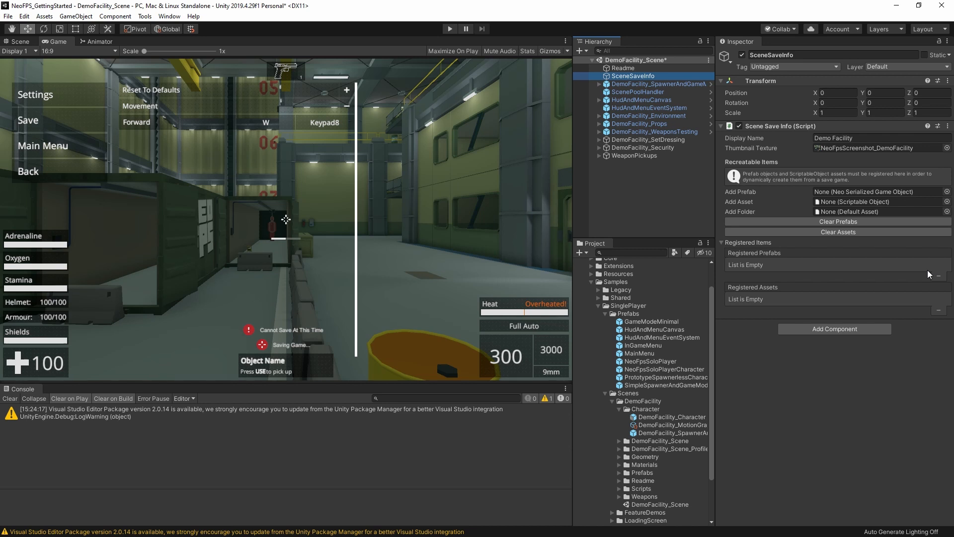
mouse_move(864, 162)
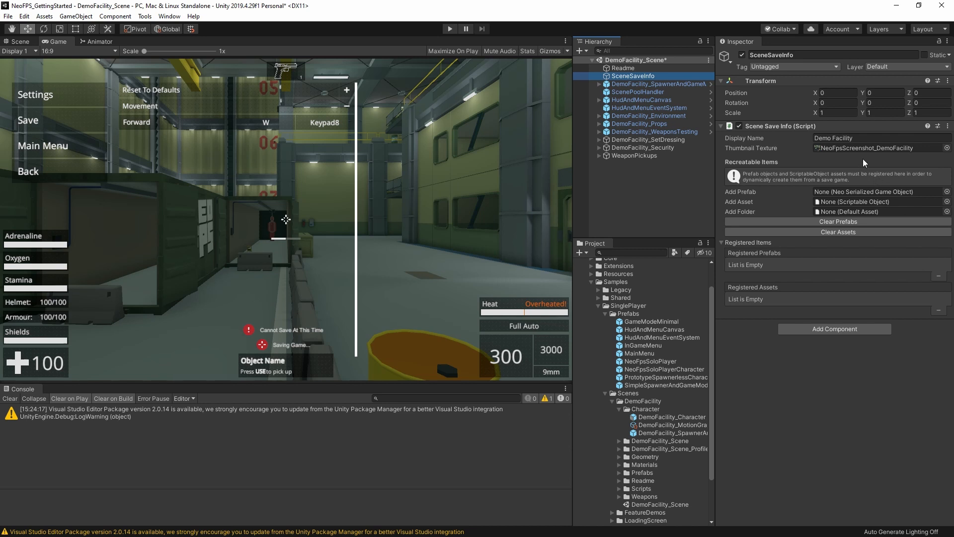
Ping the NeoFpsScreenshot_DemoFacility thumbnail texture in the Sprites folder
left_click(876, 138)
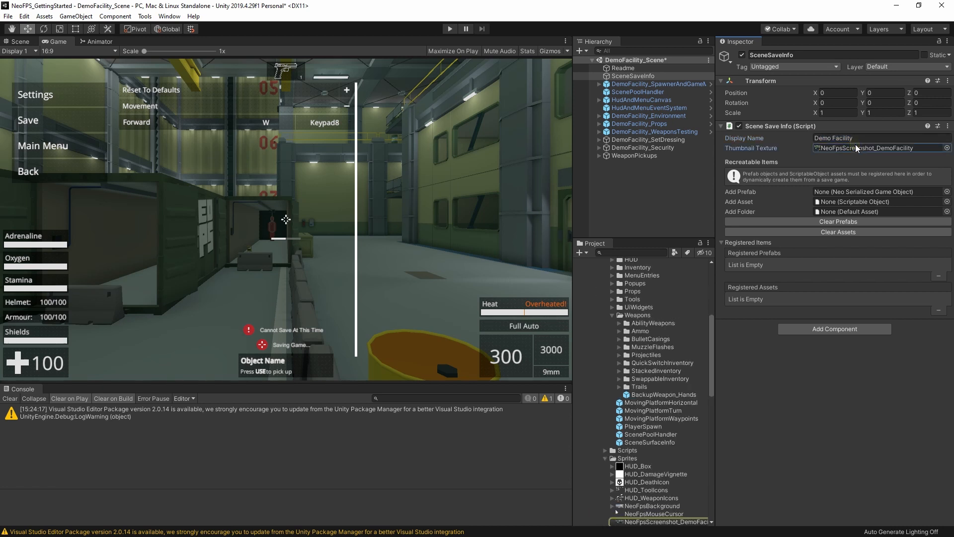
mouse_move(902, 151)
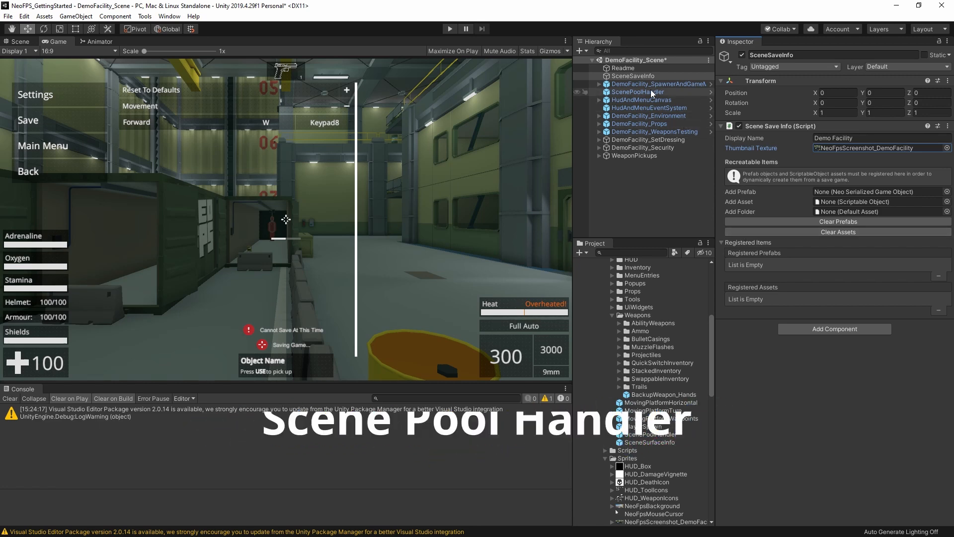
left_click(640, 92)
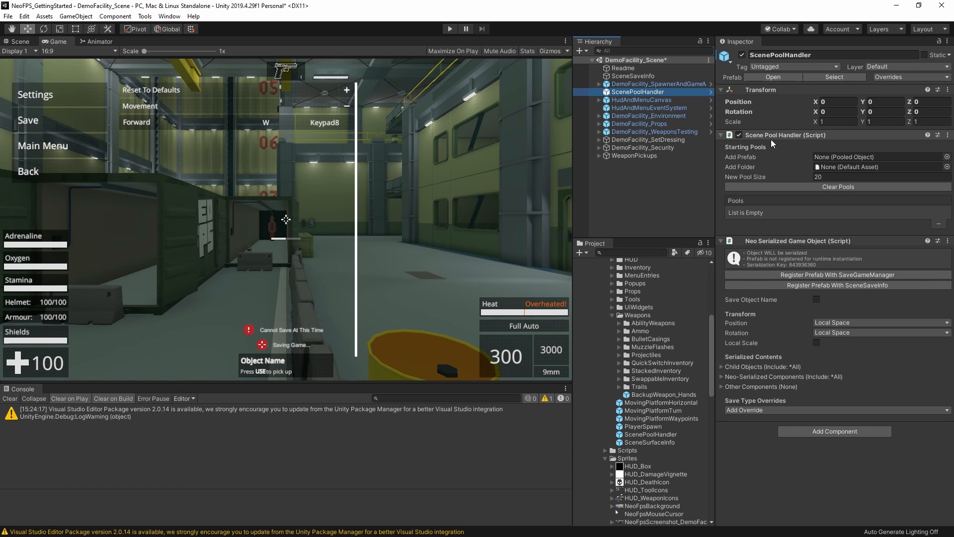
mouse_move(828, 203)
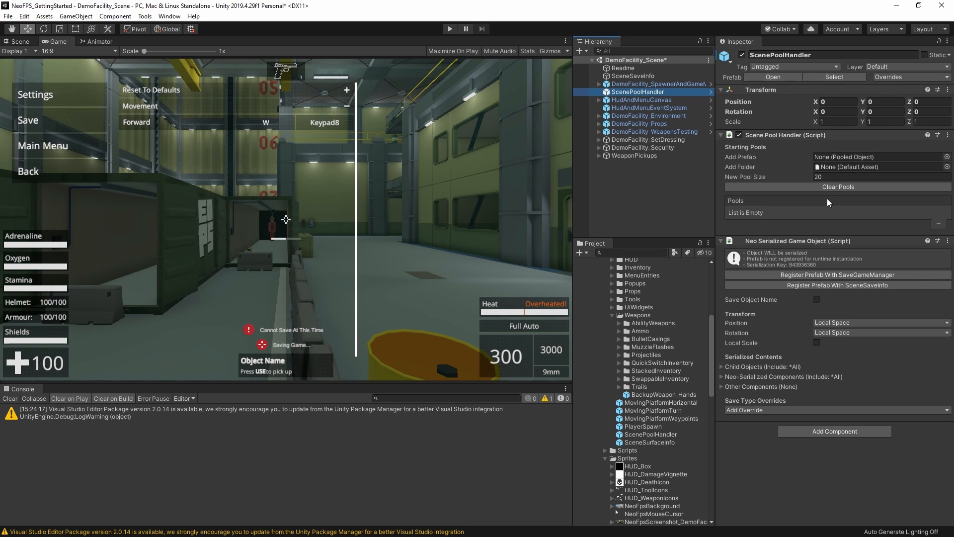
mouse_move(865, 198)
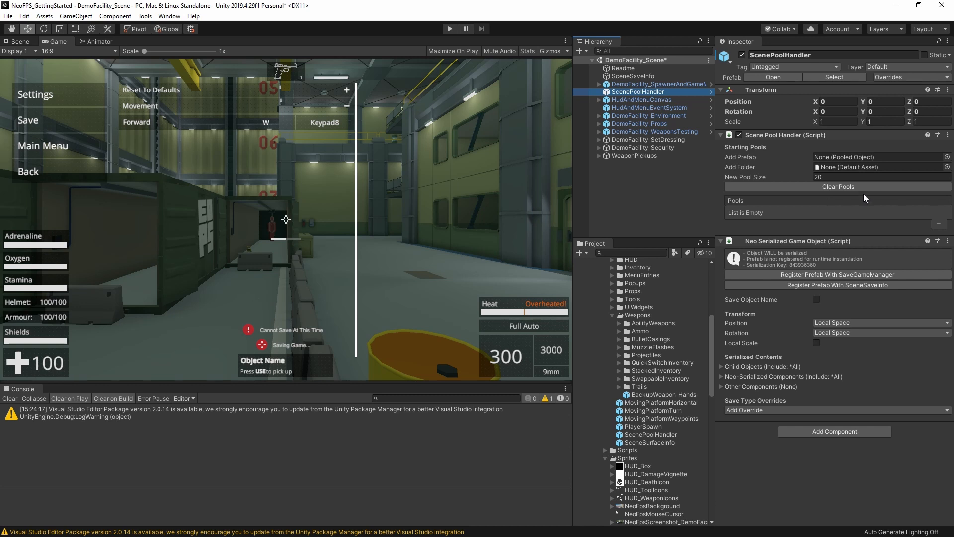
left_click(880, 177)
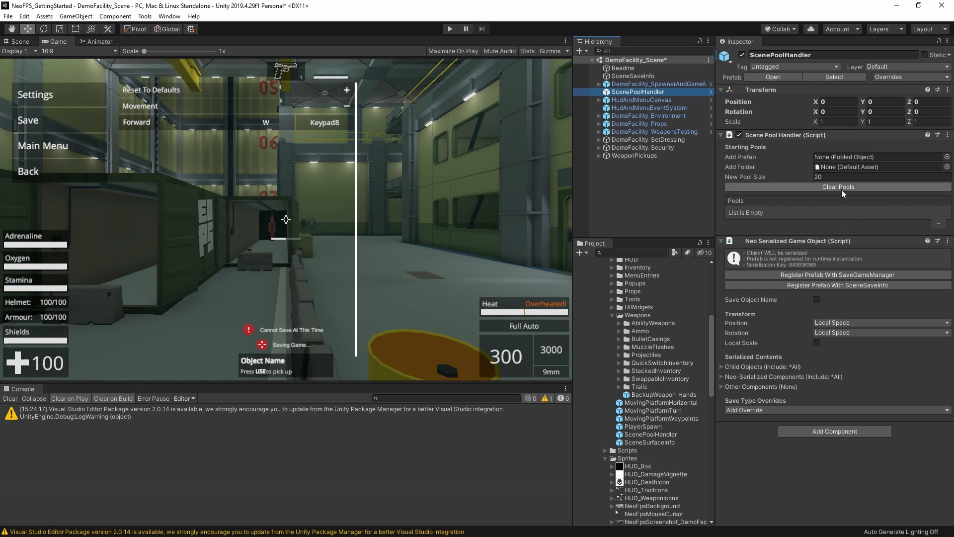
mouse_move(849, 150)
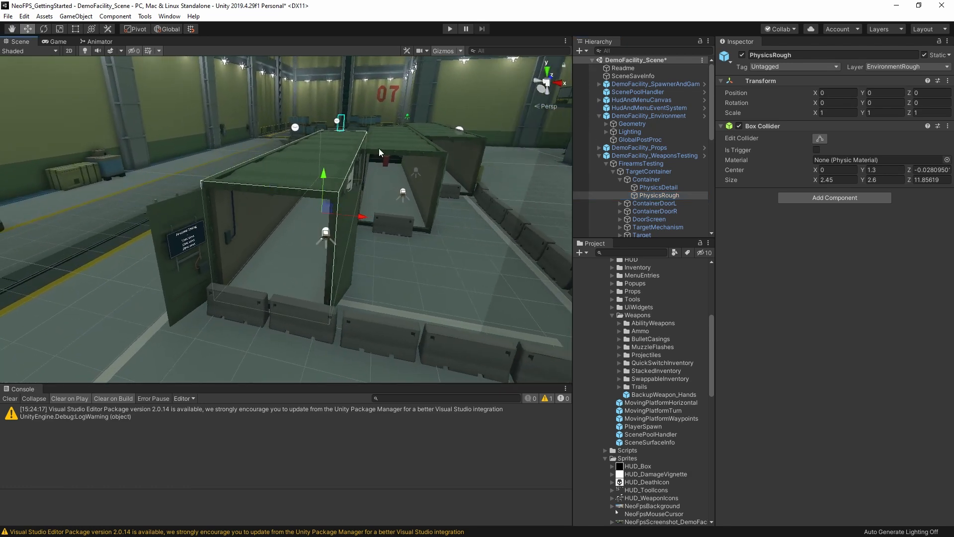
mouse_move(324, 255)
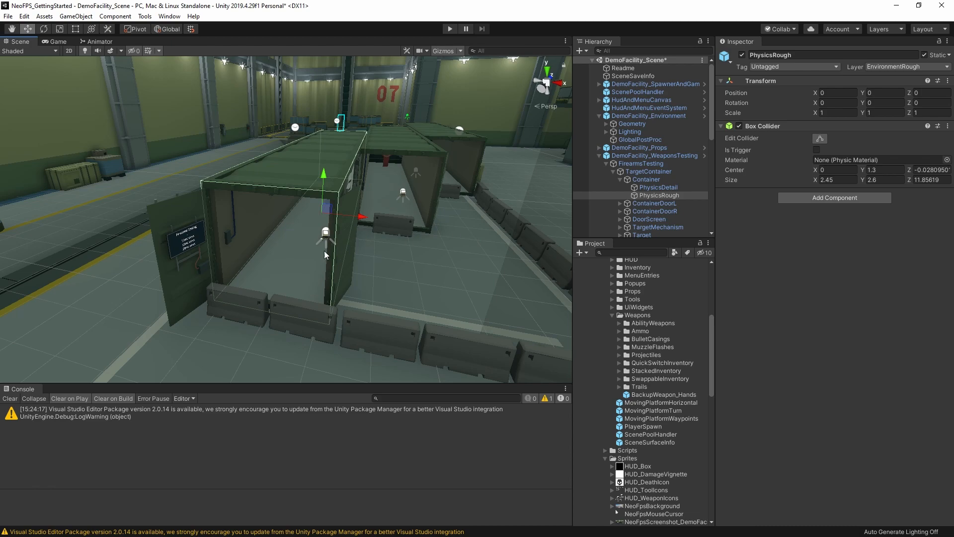
View PhysicsDetail's Mesh Collider, then play the FeatureDemo_NeoCharacterController scene
left_click(659, 187)
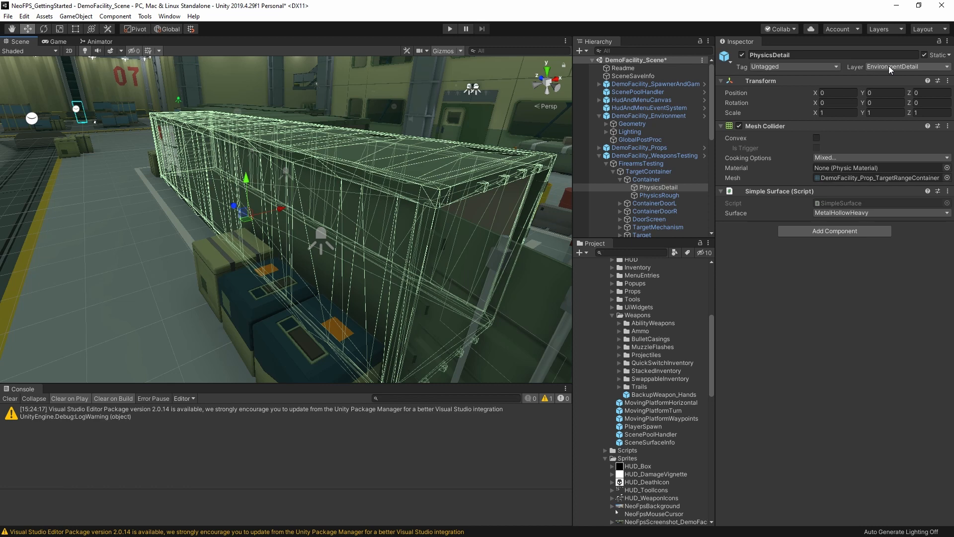
left_click(449, 29)
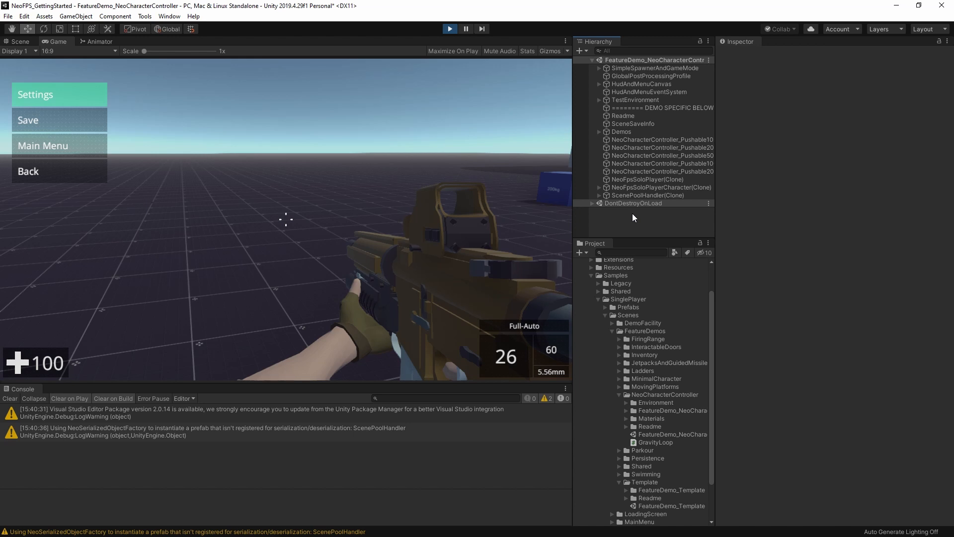
Inspect NeoFpsManagers and its AudioManagerSources child under DontDestroyOnLoad, then exit Play mode
left_click(591, 203)
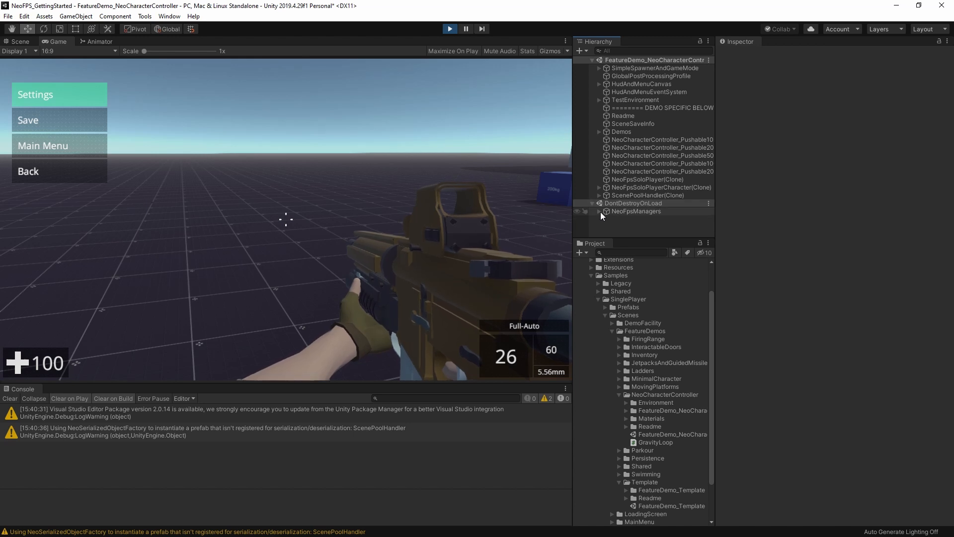
left_click(635, 212)
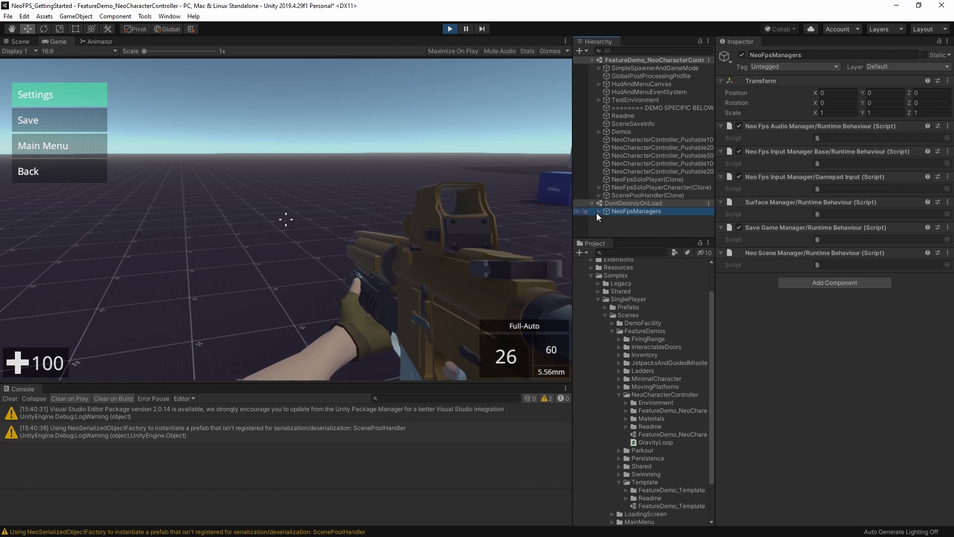
left_click(592, 211)
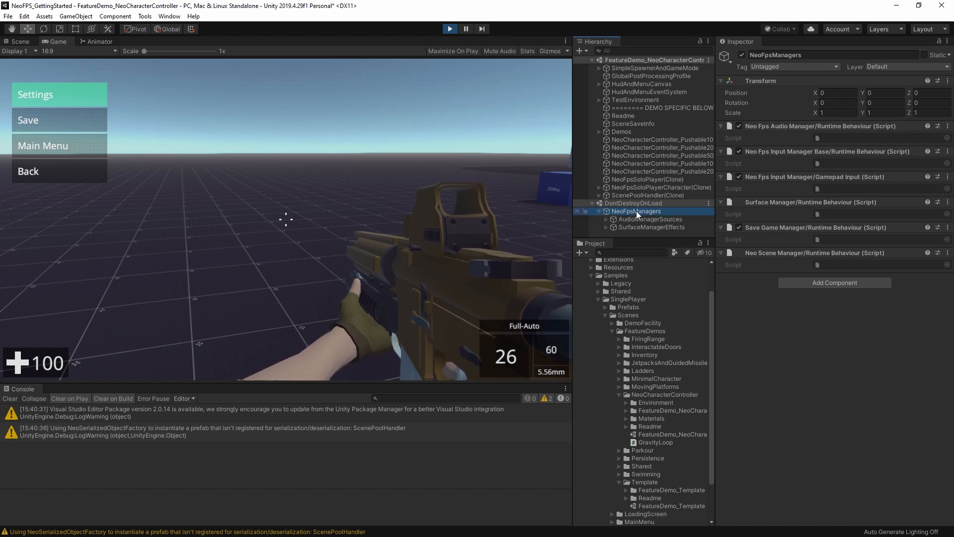
left_click(650, 219)
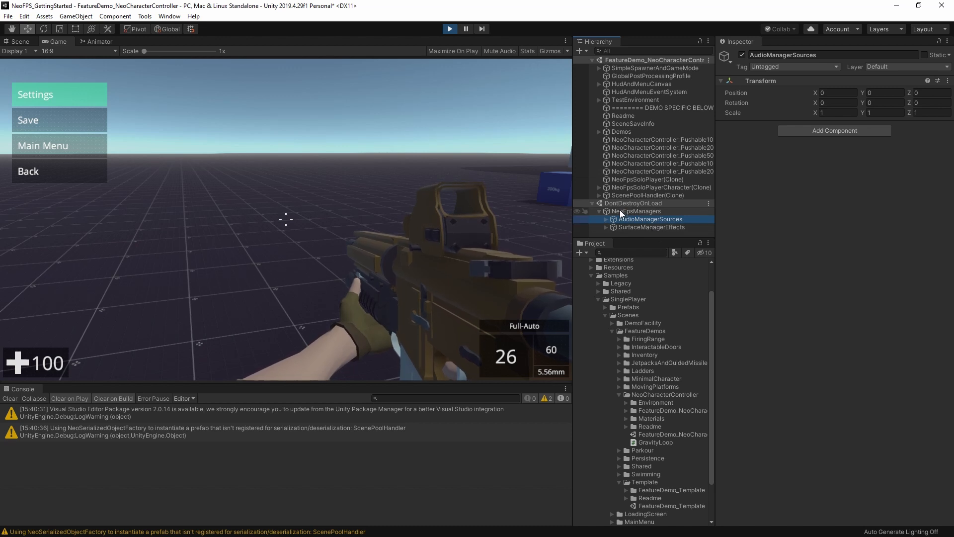
left_click(637, 211)
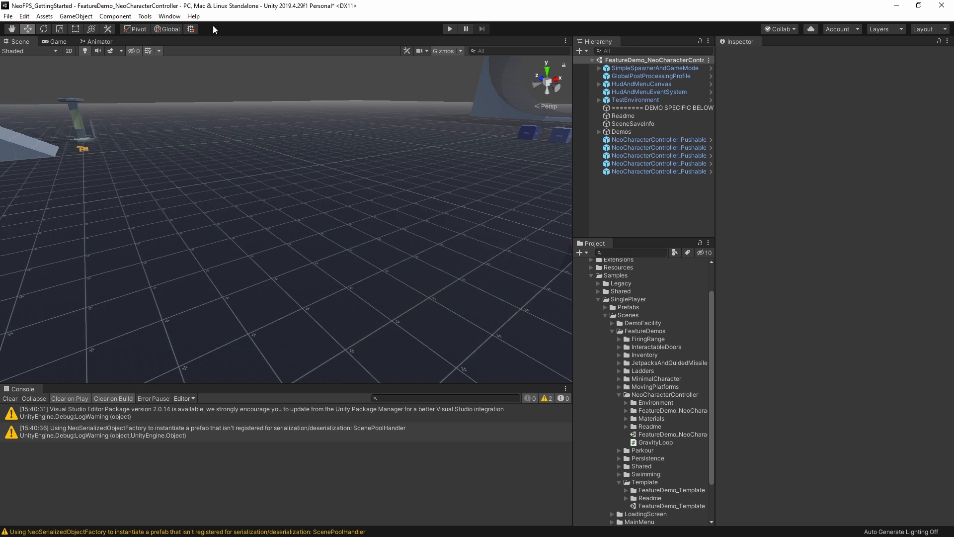
mouse_move(195, 23)
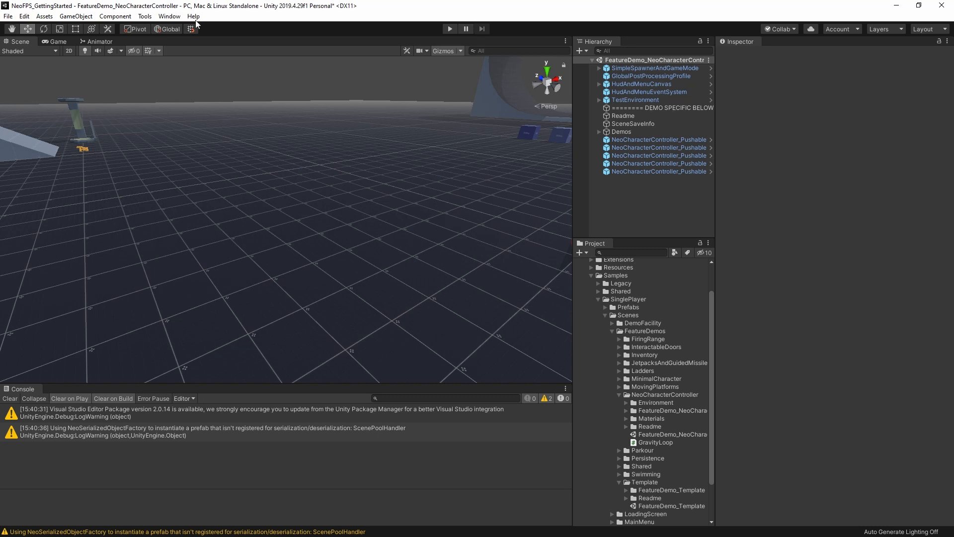
mouse_move(10, 28)
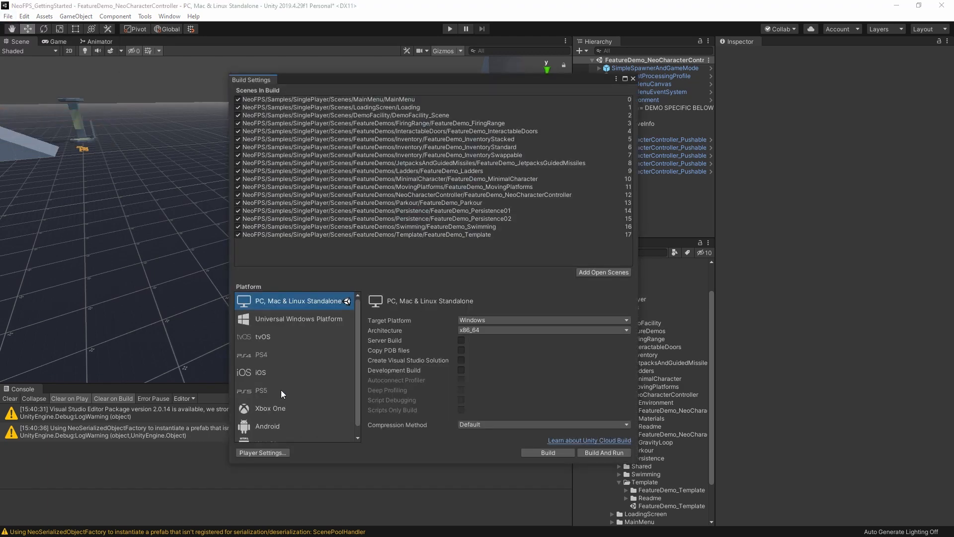
Append ;NEOFPS_LOAD_ON_DEMAND to Scripting Define Symbols in Player Settings
left_click(262, 453)
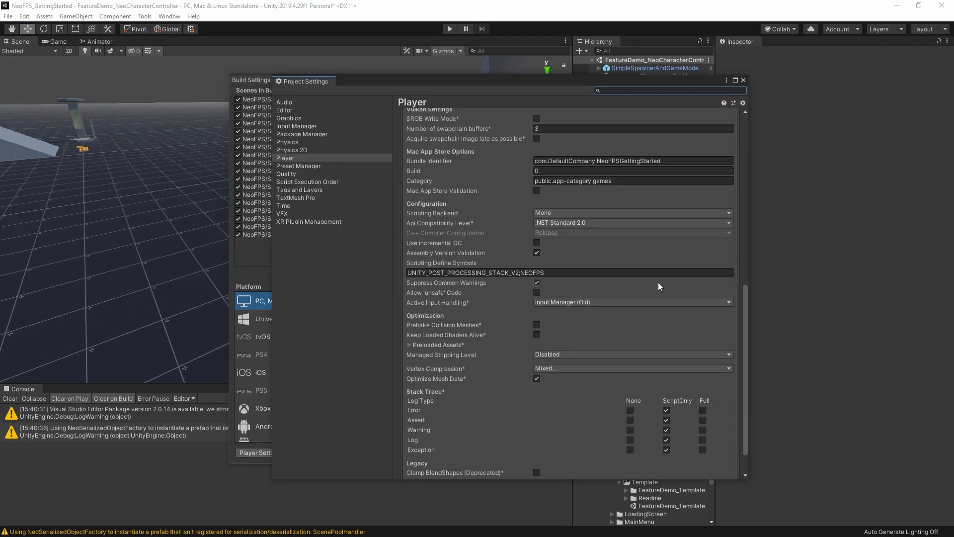
scroll("down", 3)
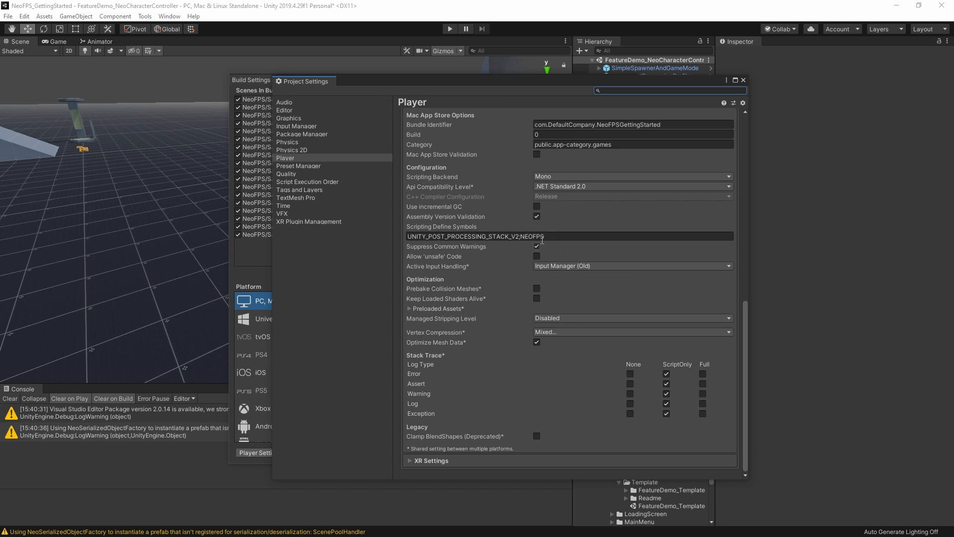
left_click(535, 236)
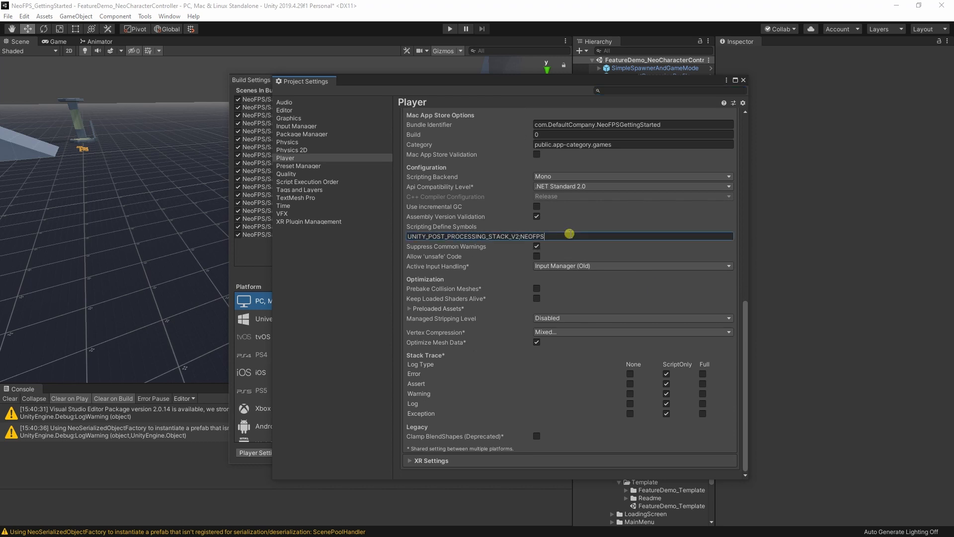
type(";")
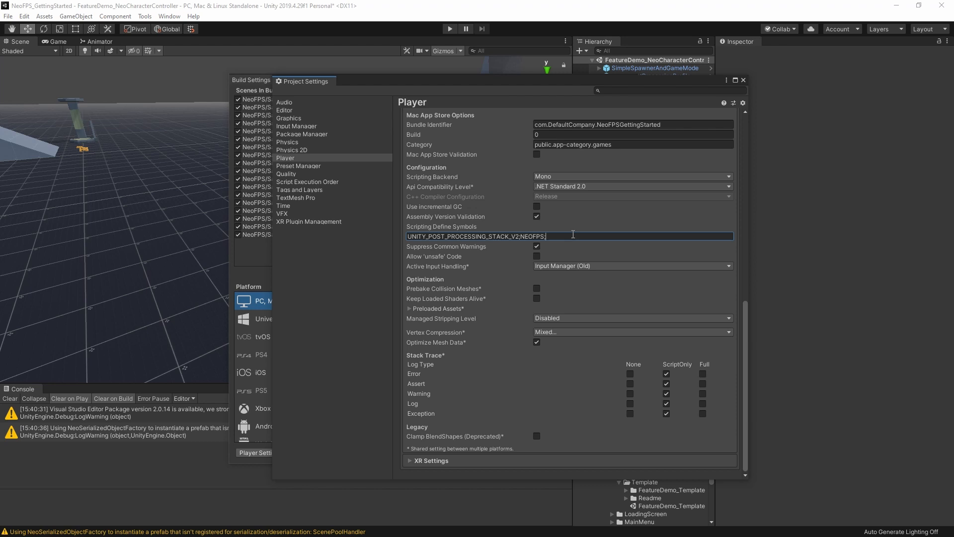
type("NEOFPS;")
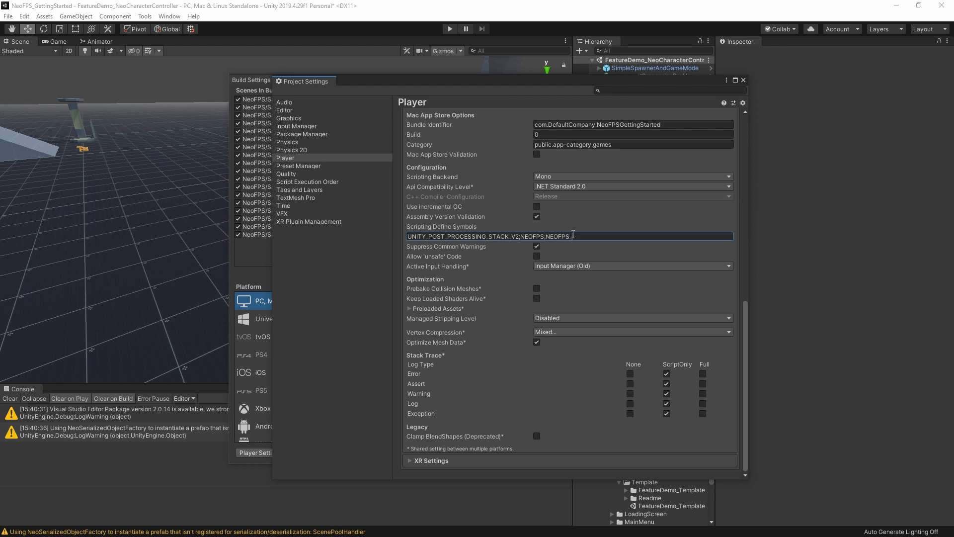
type("_LOAD_ON")
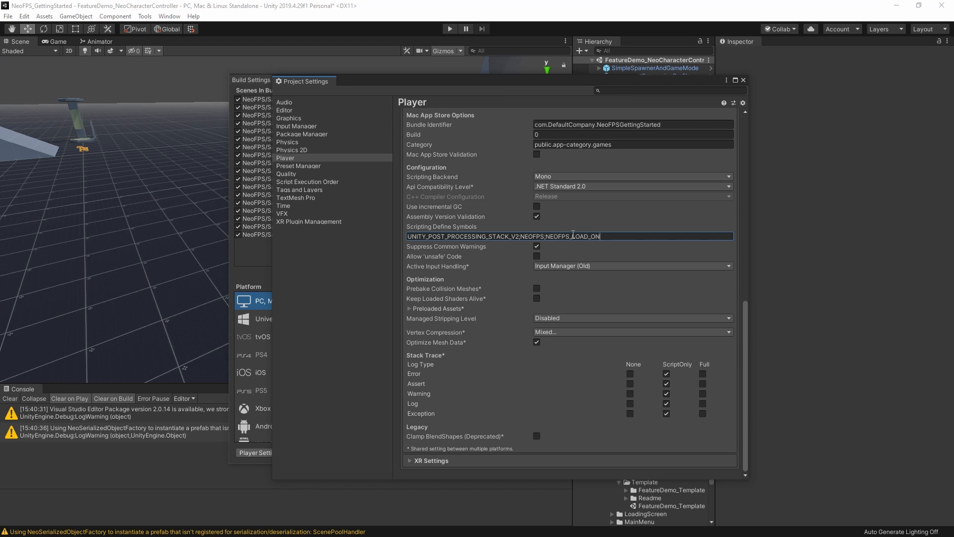
type("_DEMAND")
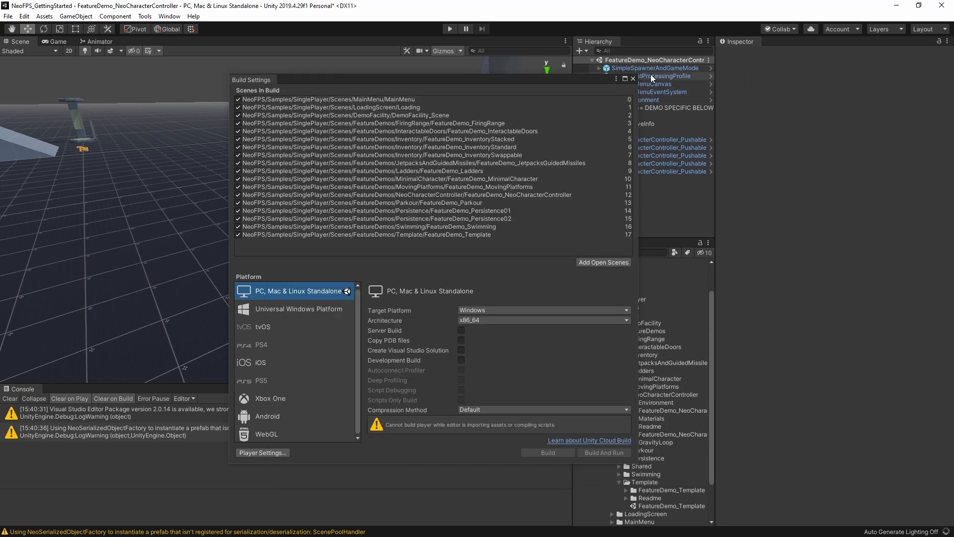
left_click(632, 79)
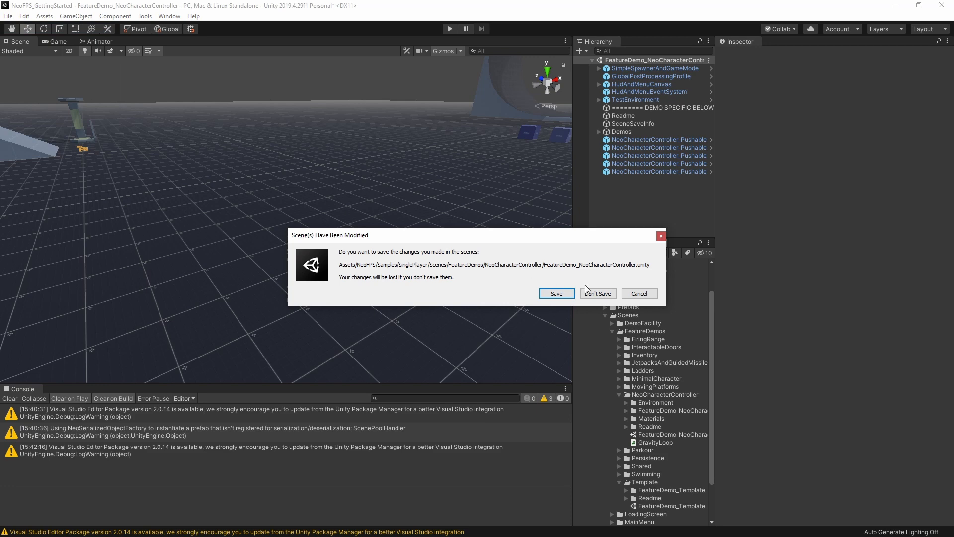
left_click(597, 293)
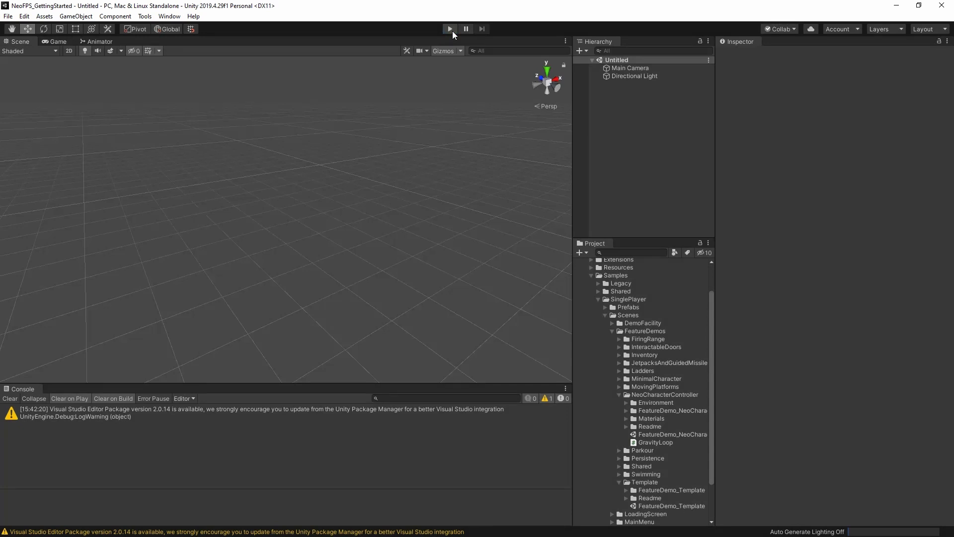
mouse_move(449, 29)
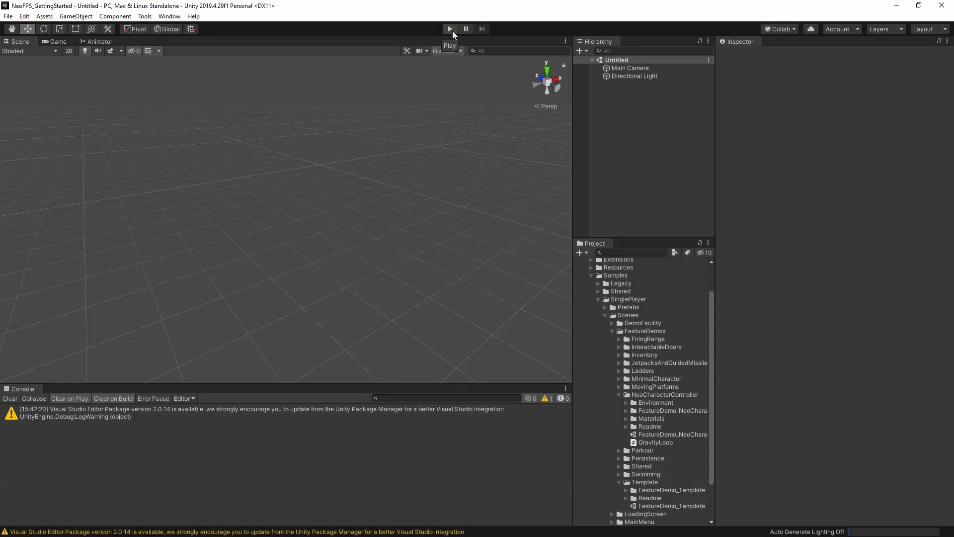